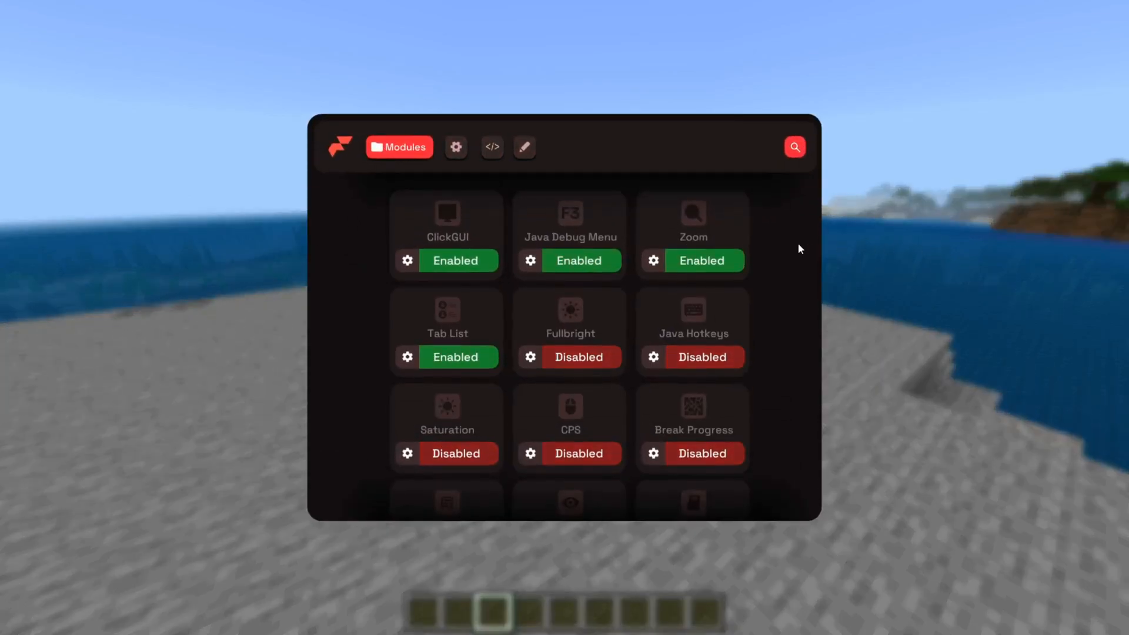
pyautogui.moveTo(767, 250)
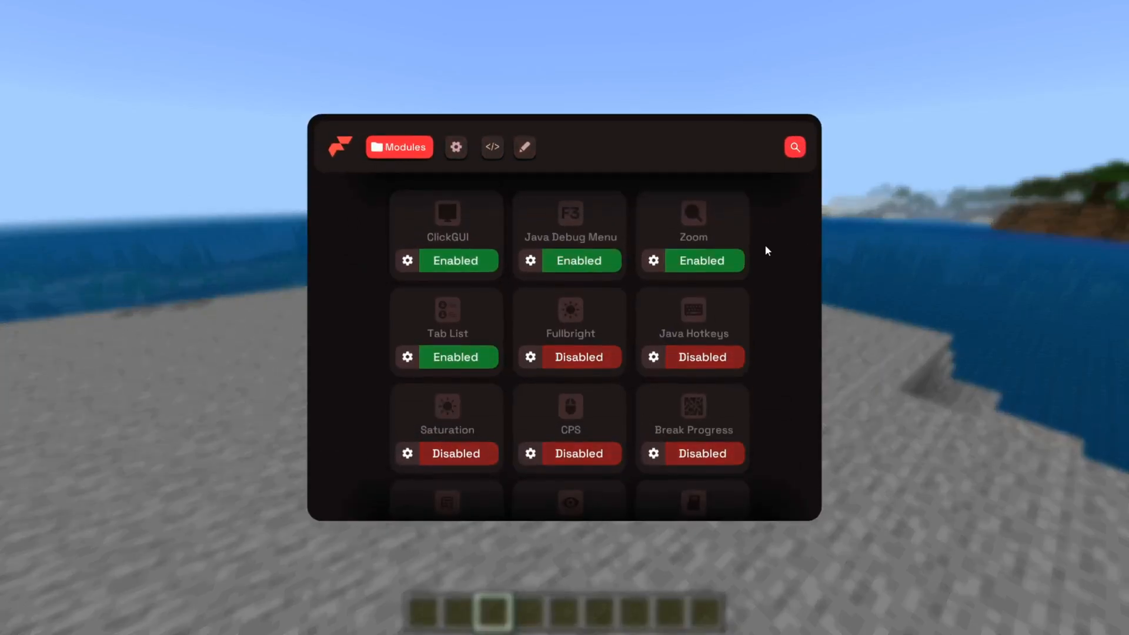
# Visit the Flarial source code repository, then start downloading the launcher from the home page.
pyautogui.scroll(-3)
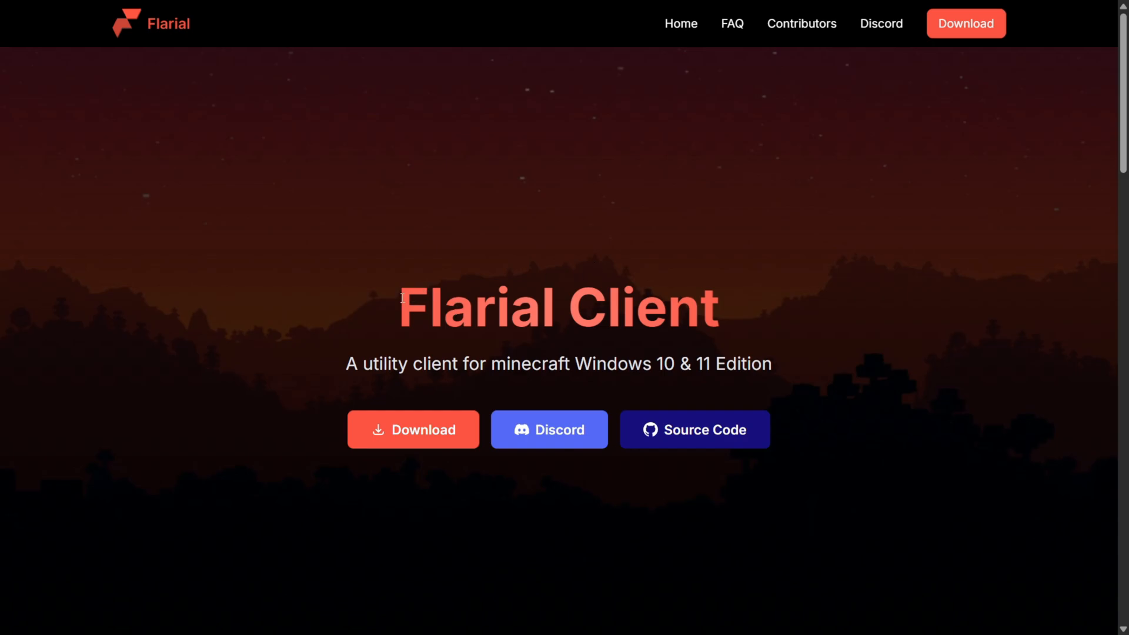
pyautogui.moveTo(687, 260)
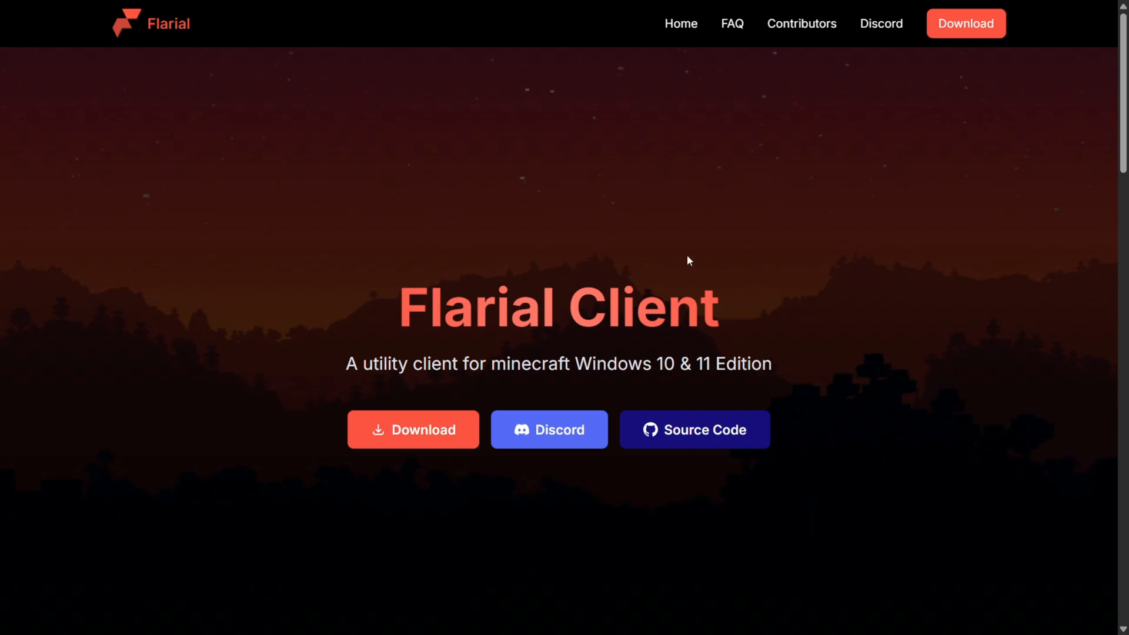
pyautogui.moveTo(747, 328)
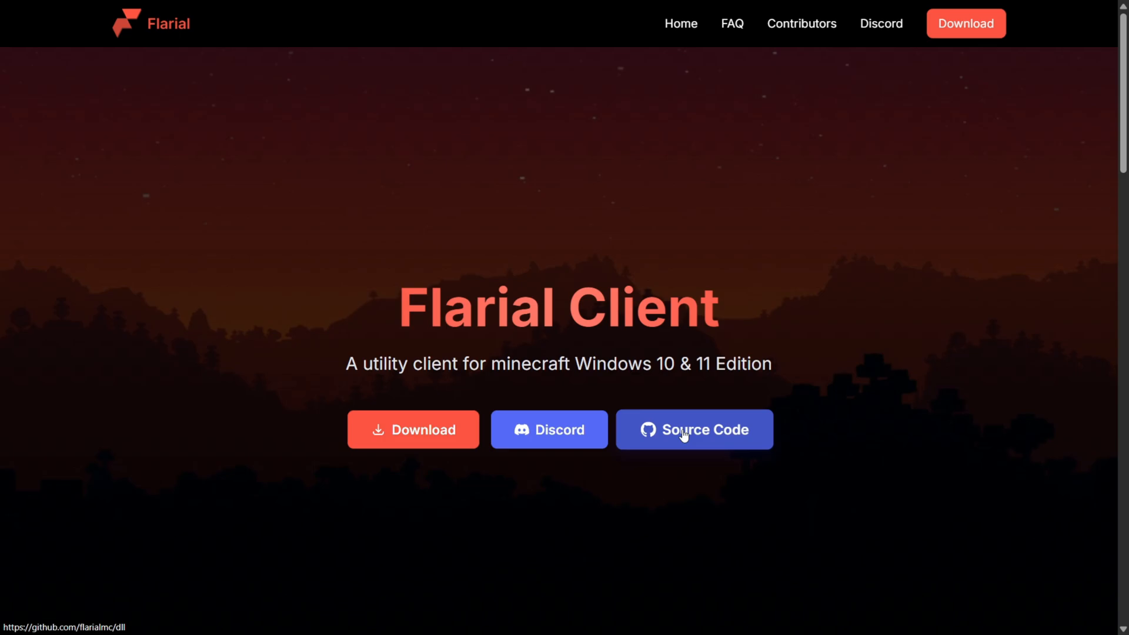
pyautogui.click(693, 429)
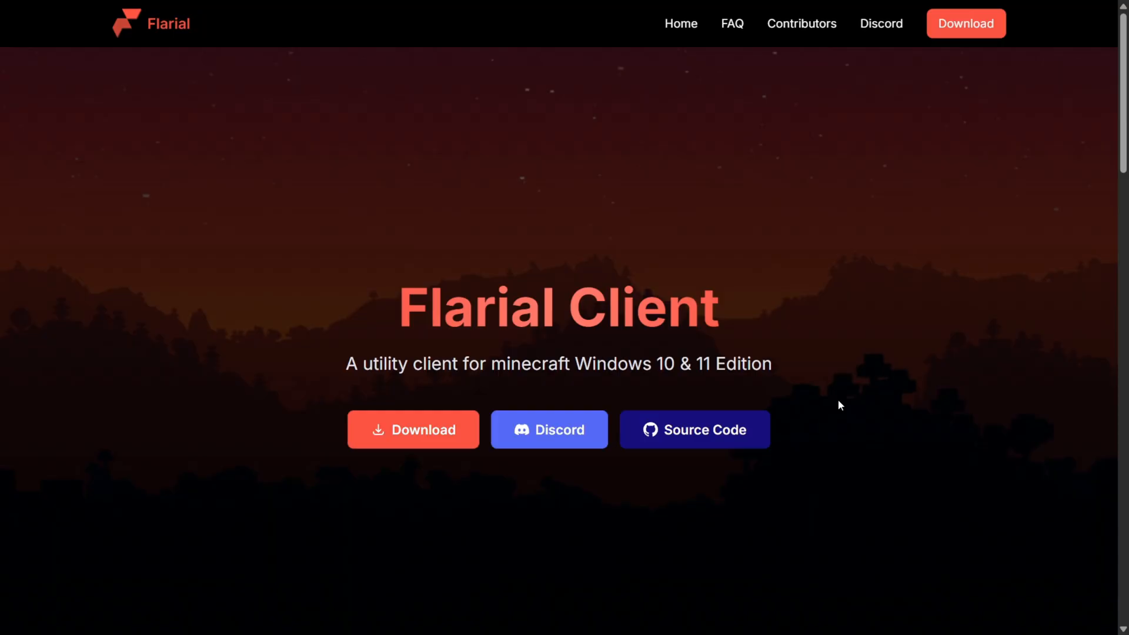
pyautogui.moveTo(694, 429)
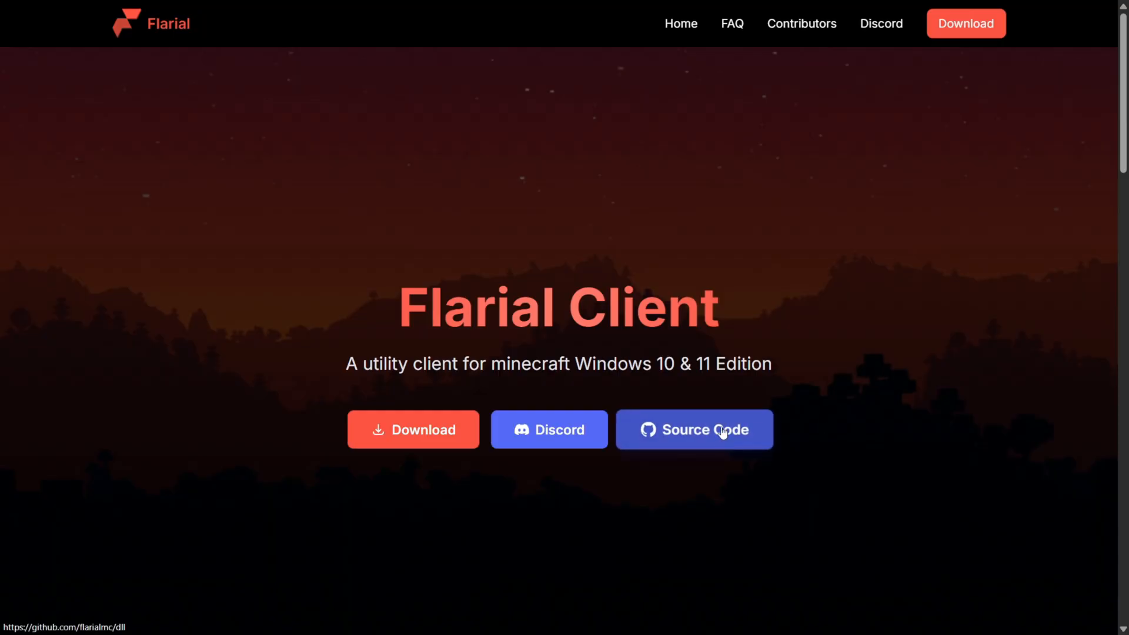
pyautogui.moveTo(514, 236)
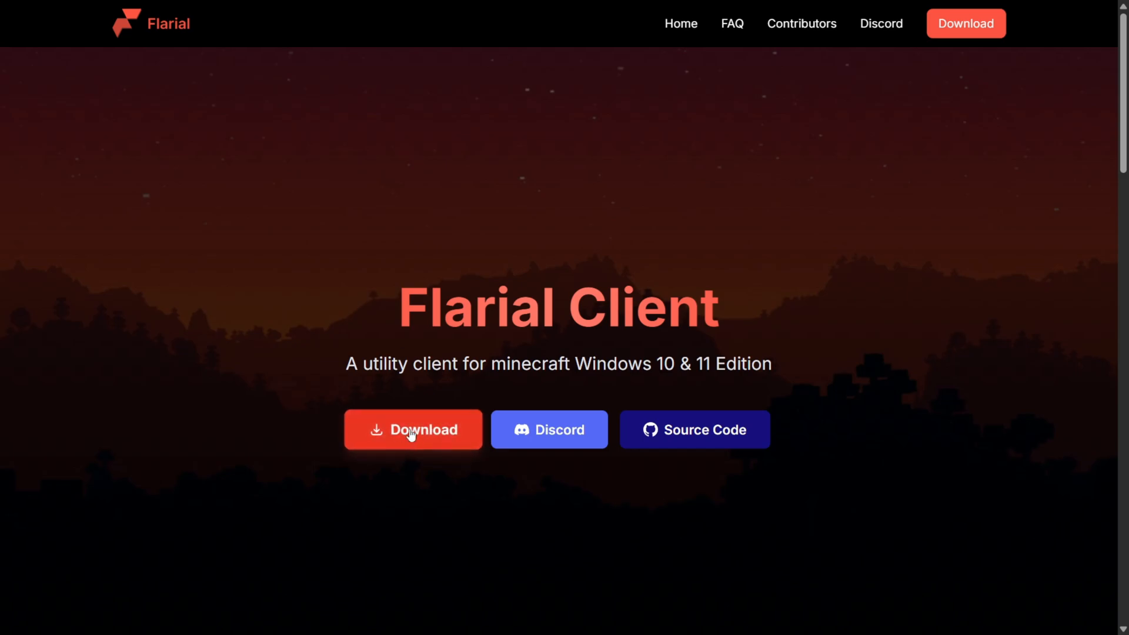
pyautogui.click(413, 430)
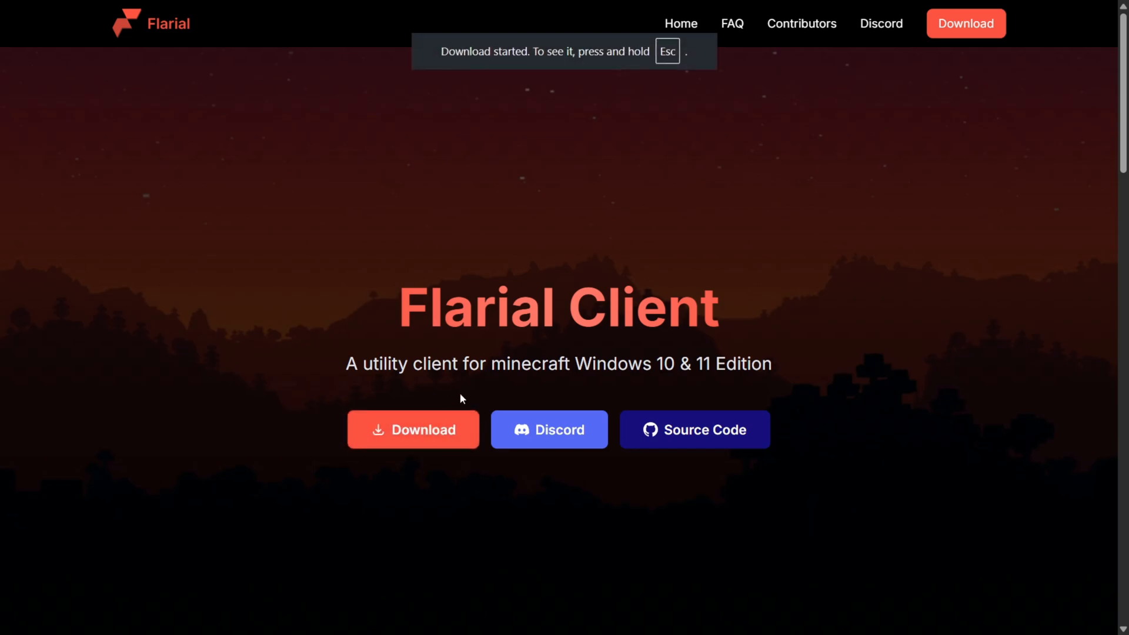
pyautogui.moveTo(615, 142)
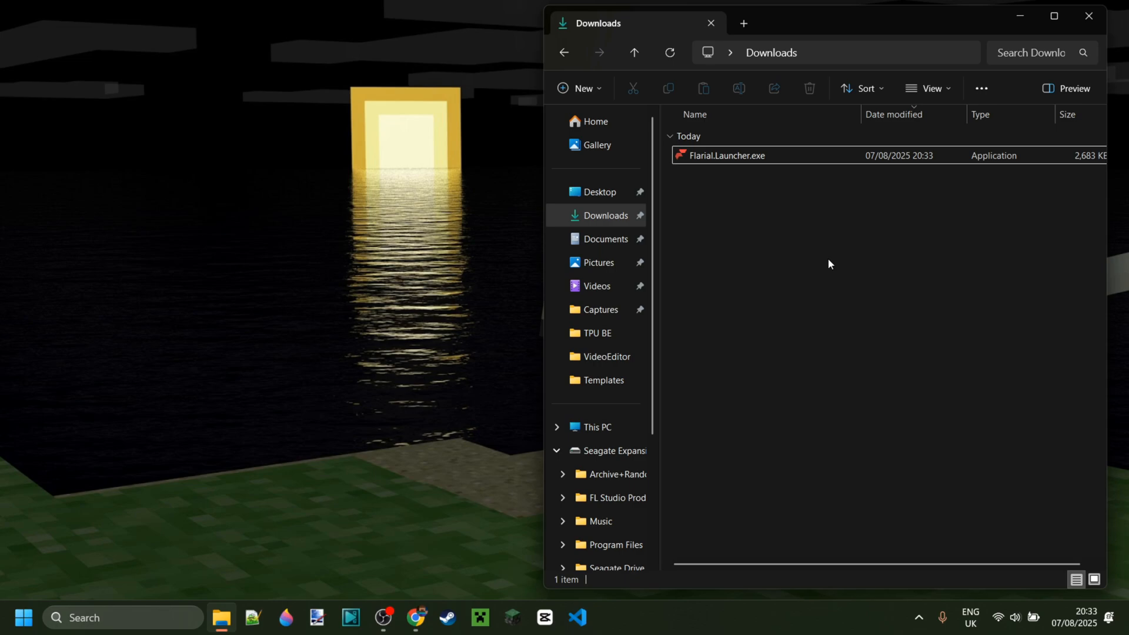
pyautogui.moveTo(720, 158)
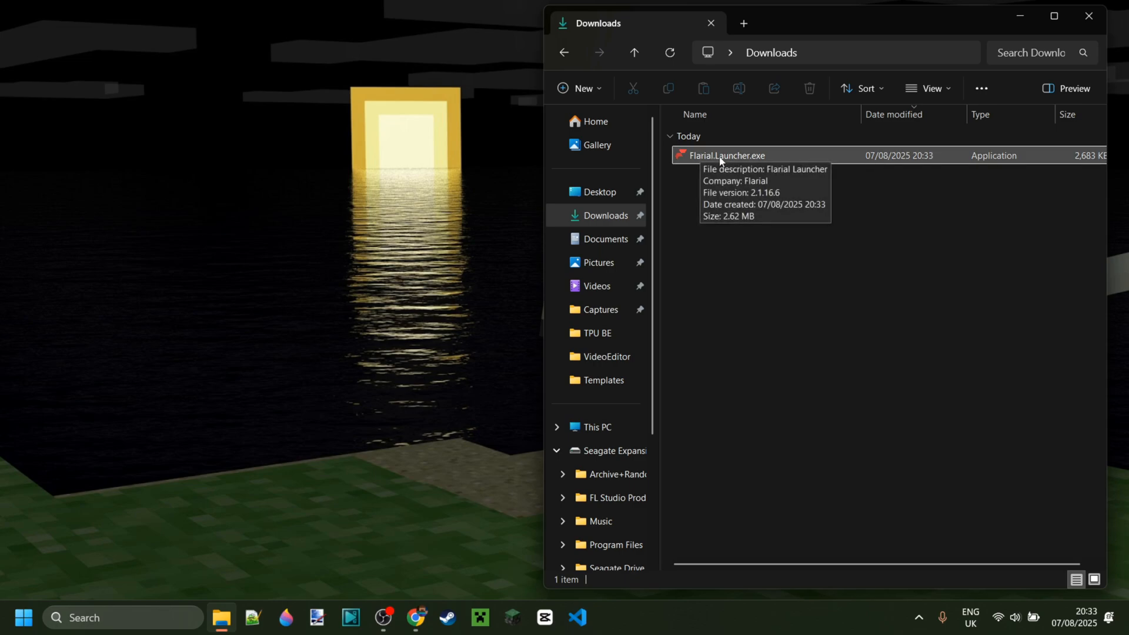
# Run Flarial.Launcher.exe from the Downloads folder.
pyautogui.doubleClick(725, 155)
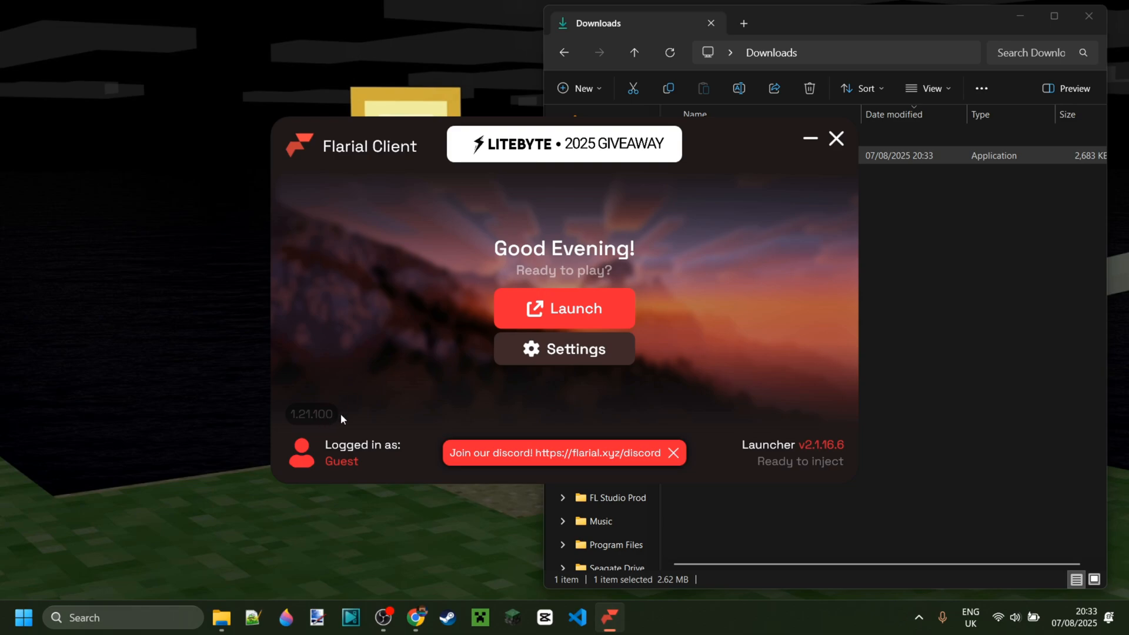
pyautogui.moveTo(302, 426)
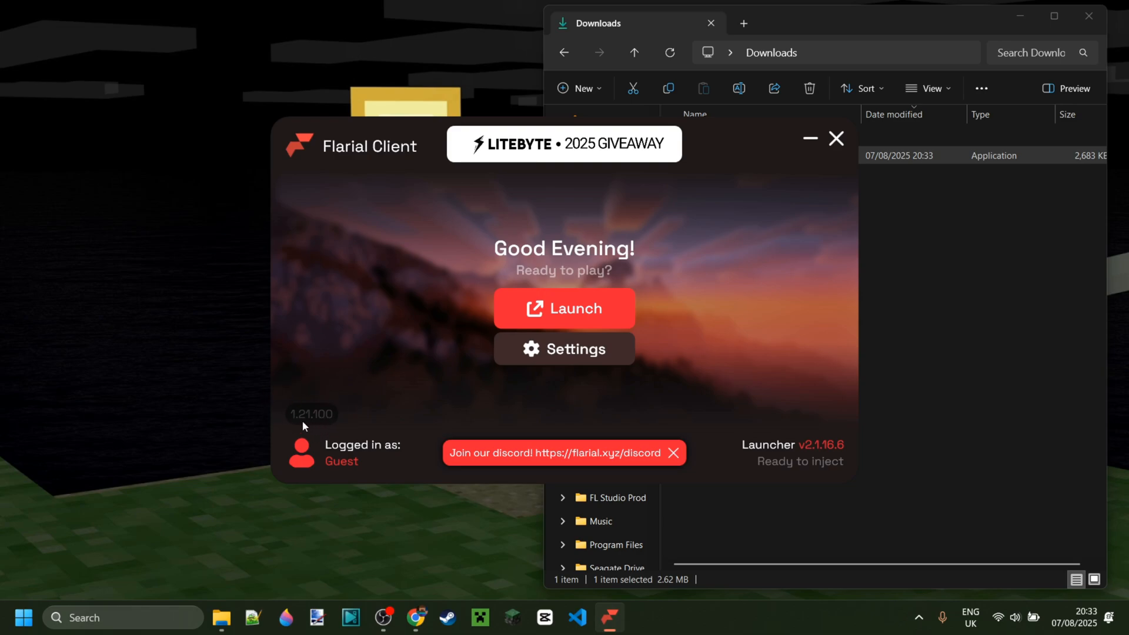
pyautogui.moveTo(298, 473)
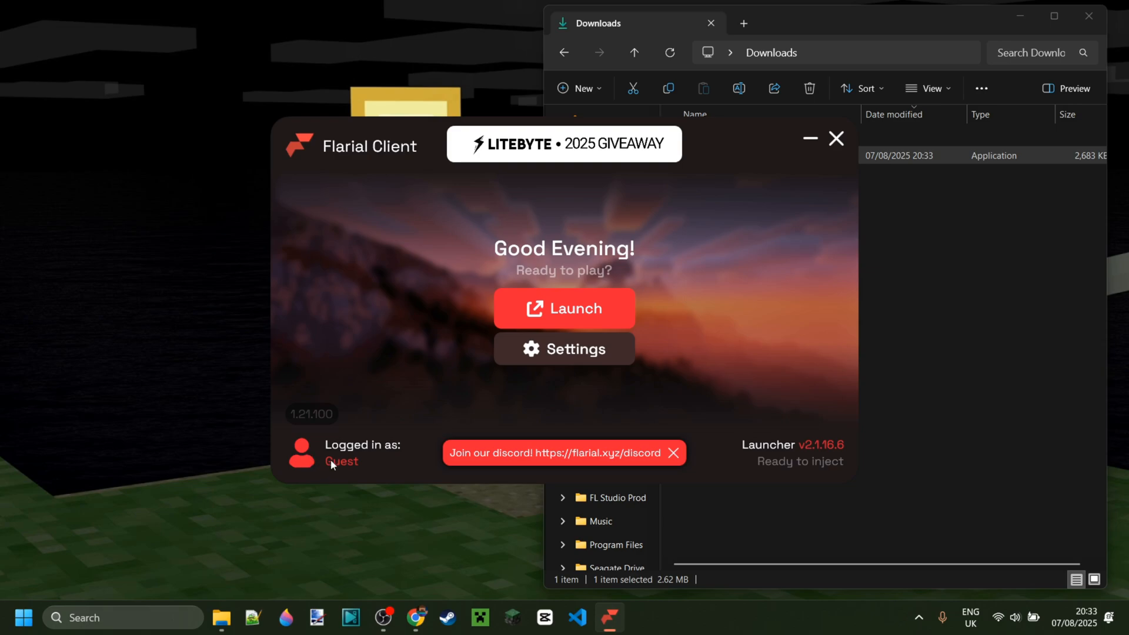
pyautogui.moveTo(616, 412)
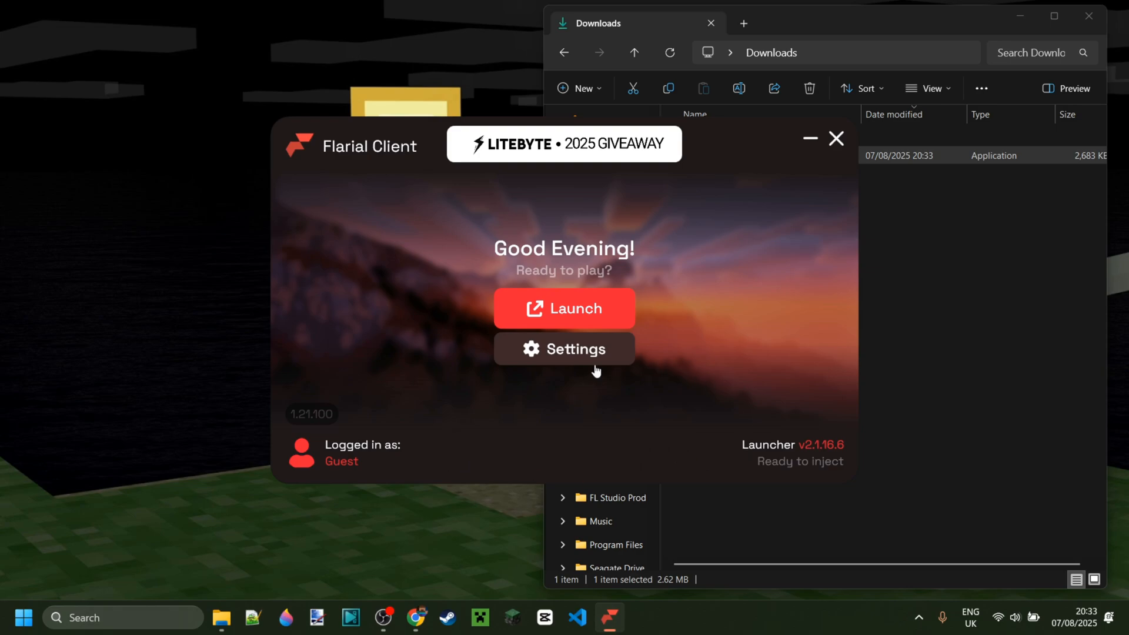
# Browse the launcher's Version and Account settings, then return to General settings.
pyautogui.click(564, 348)
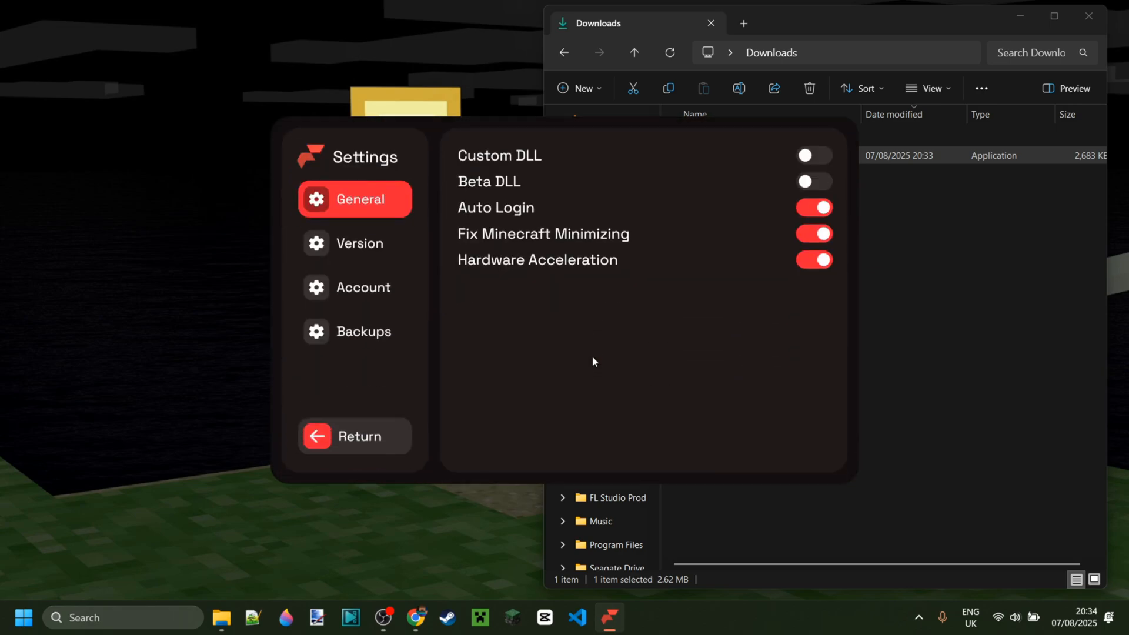
pyautogui.click(358, 243)
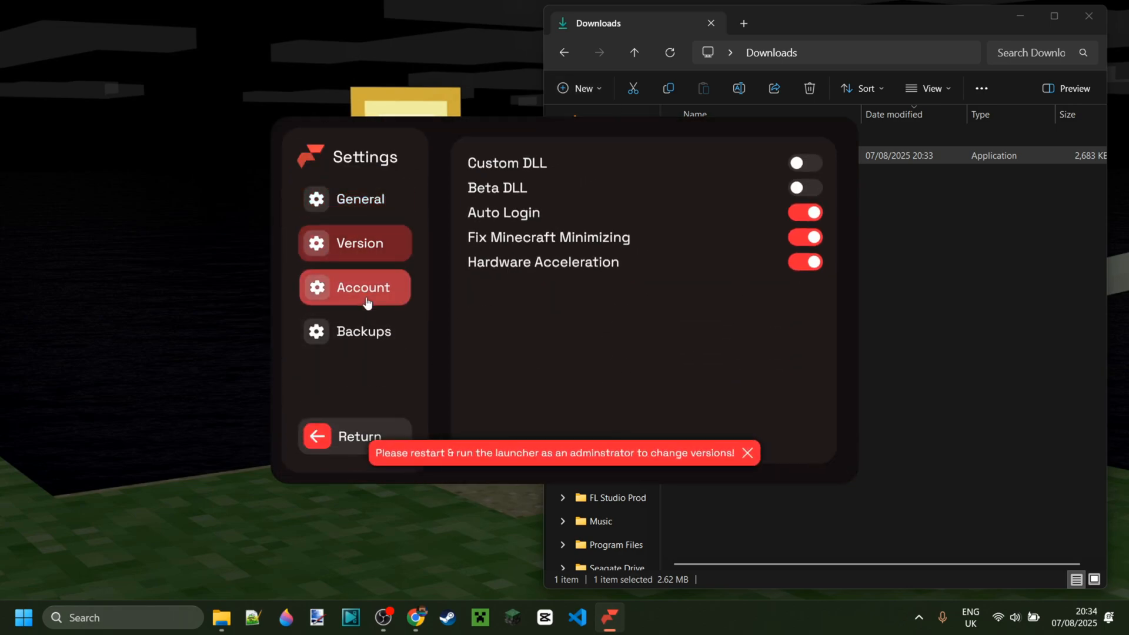
pyautogui.click(364, 332)
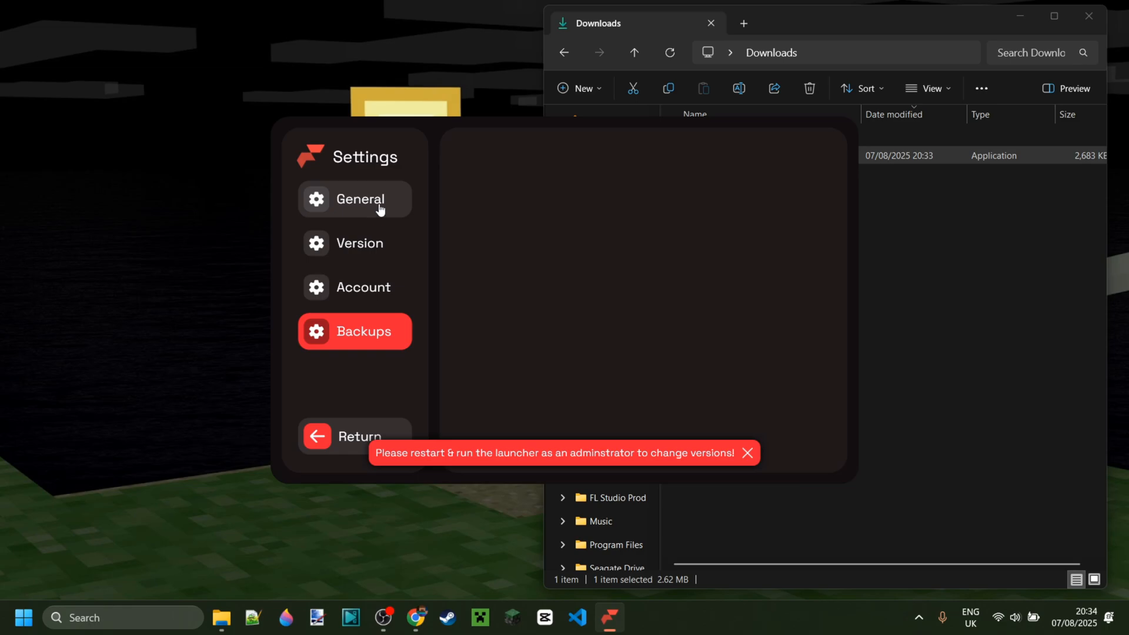
pyautogui.click(359, 199)
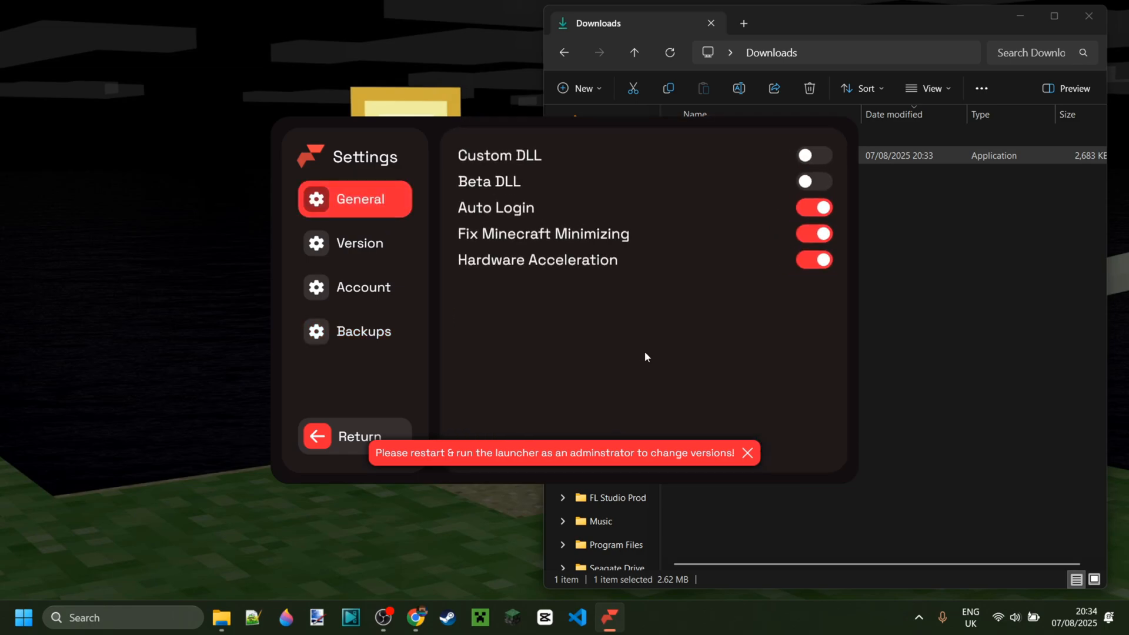
pyautogui.moveTo(665, 366)
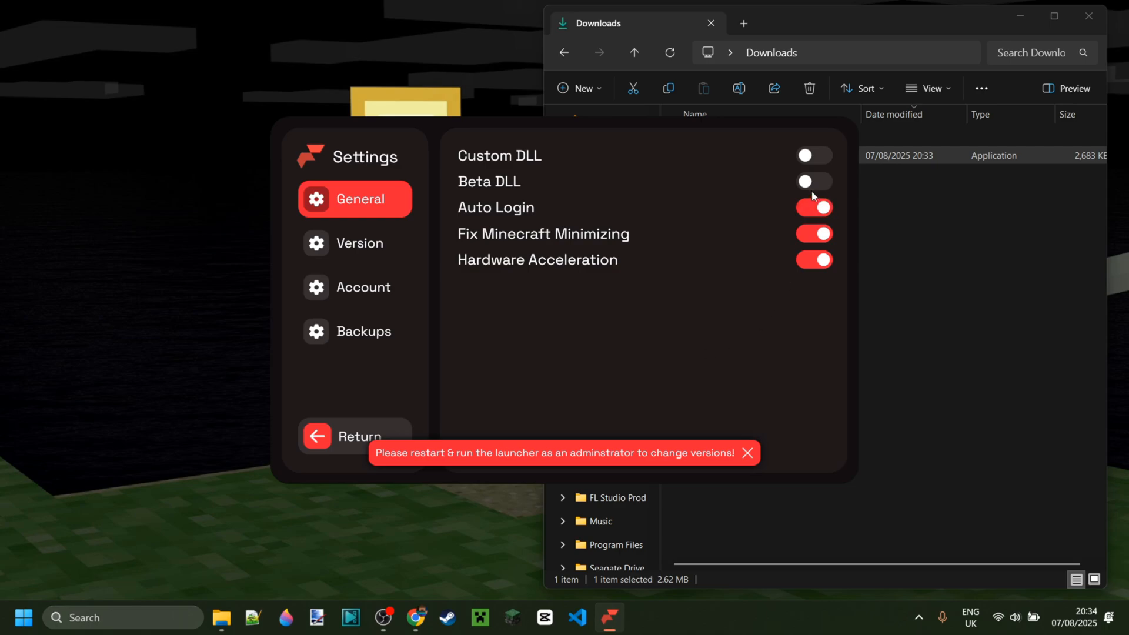
# Turn on Beta DLL, adjust the DLL toggles, and save the launcher configuration.
pyautogui.click(814, 181)
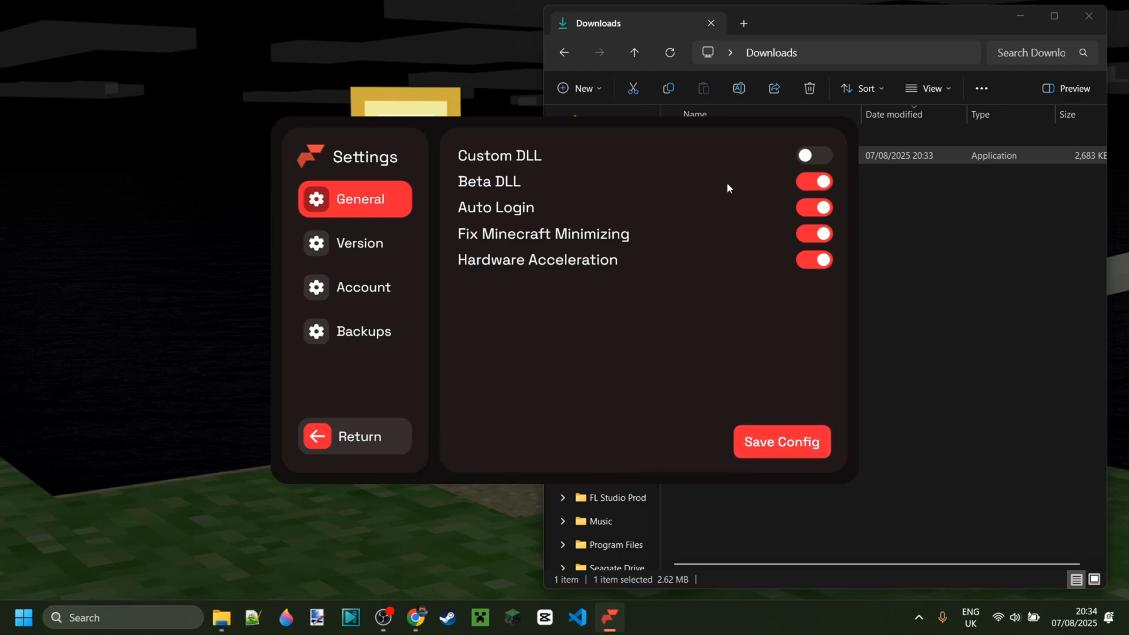
pyautogui.moveTo(524, 196)
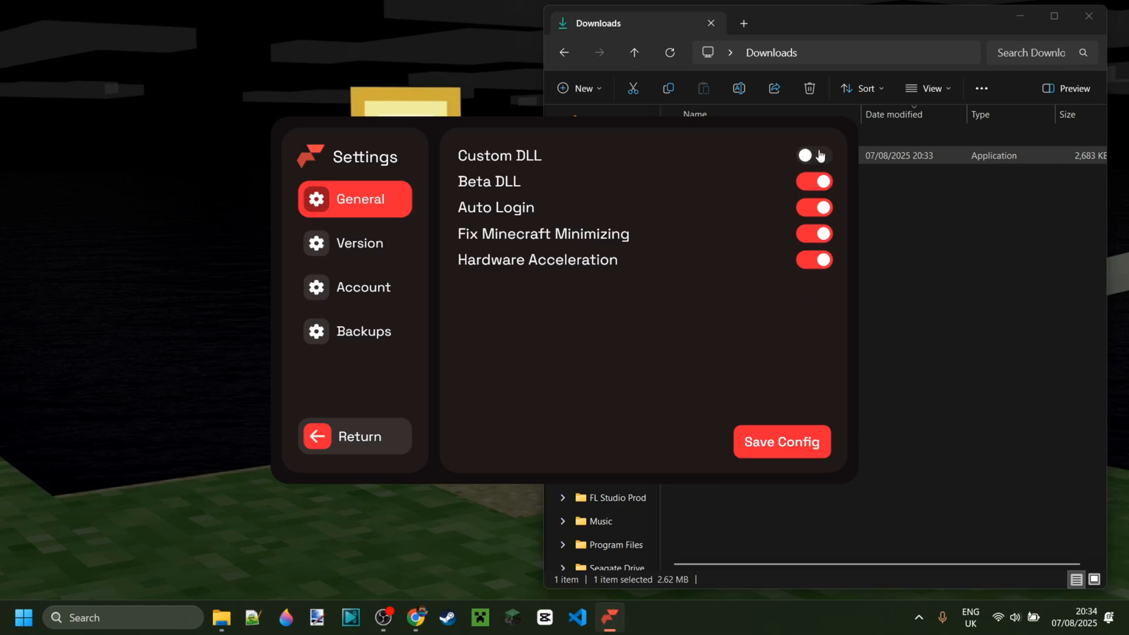
pyautogui.click(813, 154)
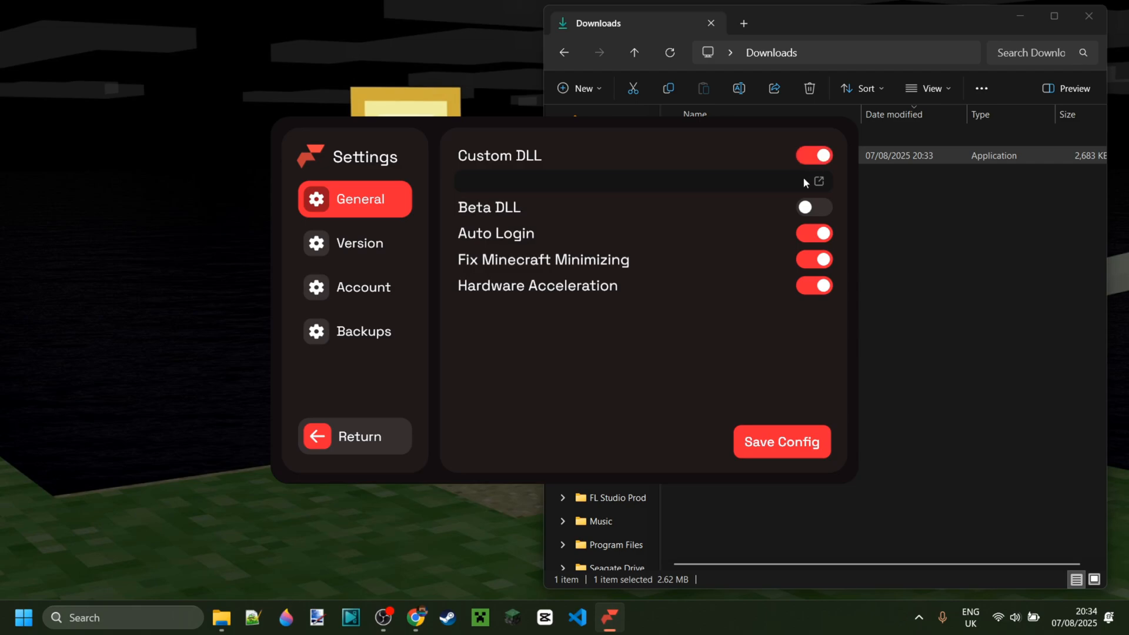
pyautogui.click(818, 181)
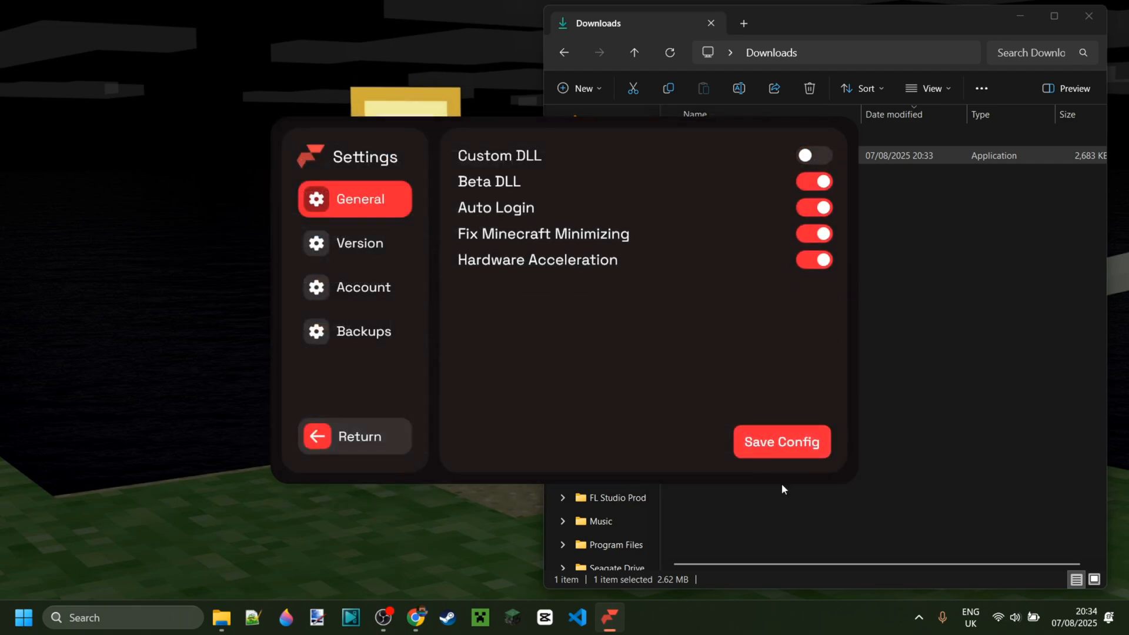
pyautogui.click(780, 442)
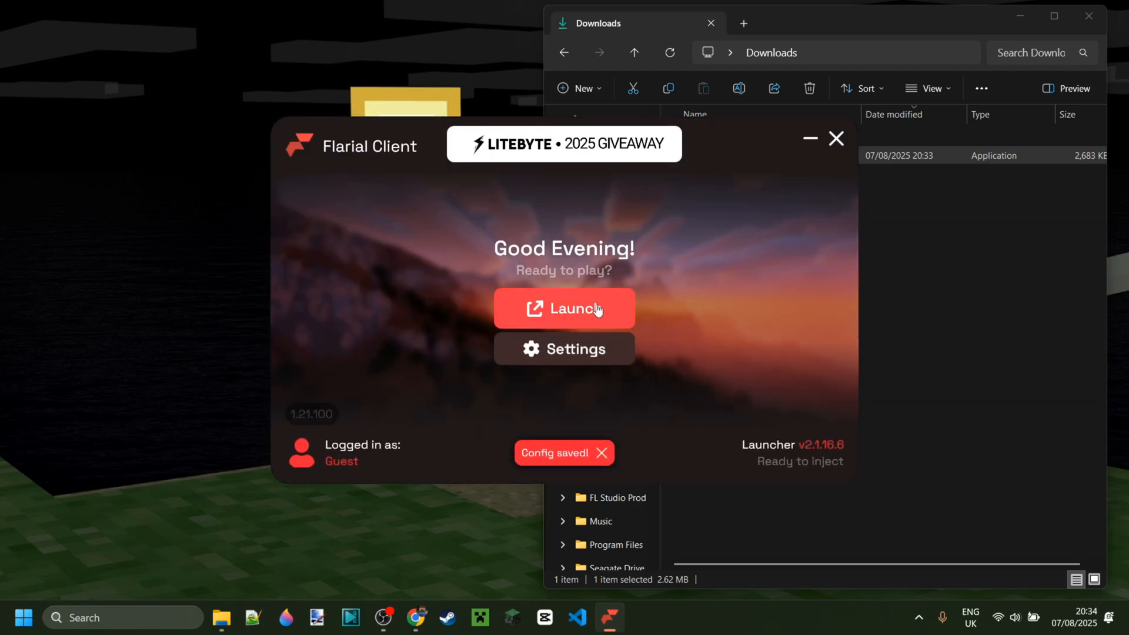
# Launch the client so it downloads and injects into Minecraft.
pyautogui.click(564, 308)
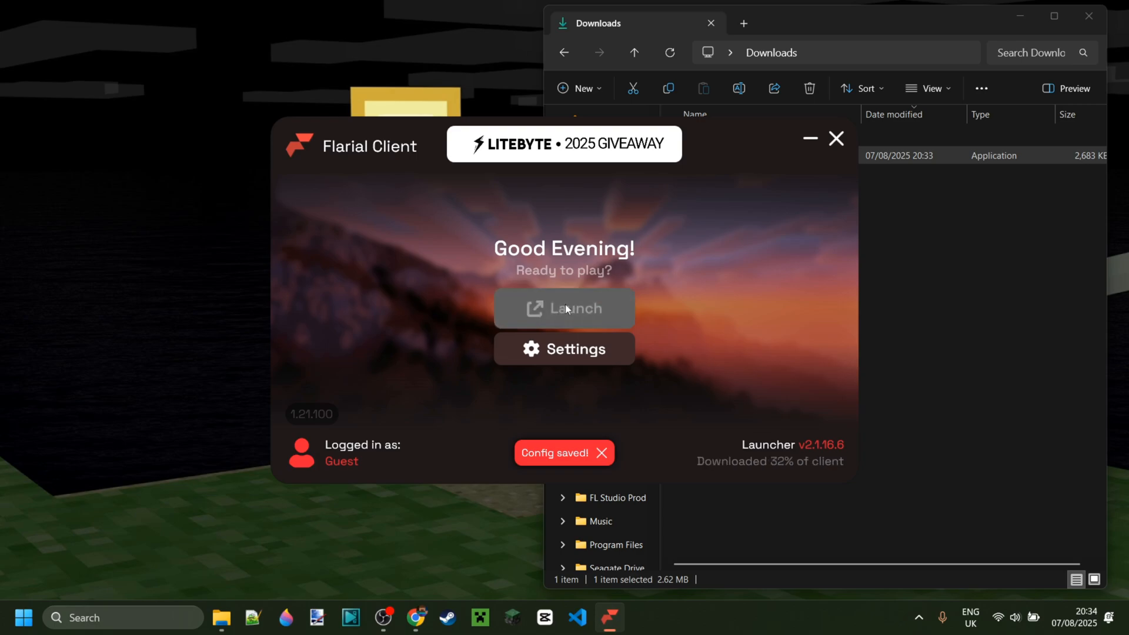
pyautogui.click(564, 309)
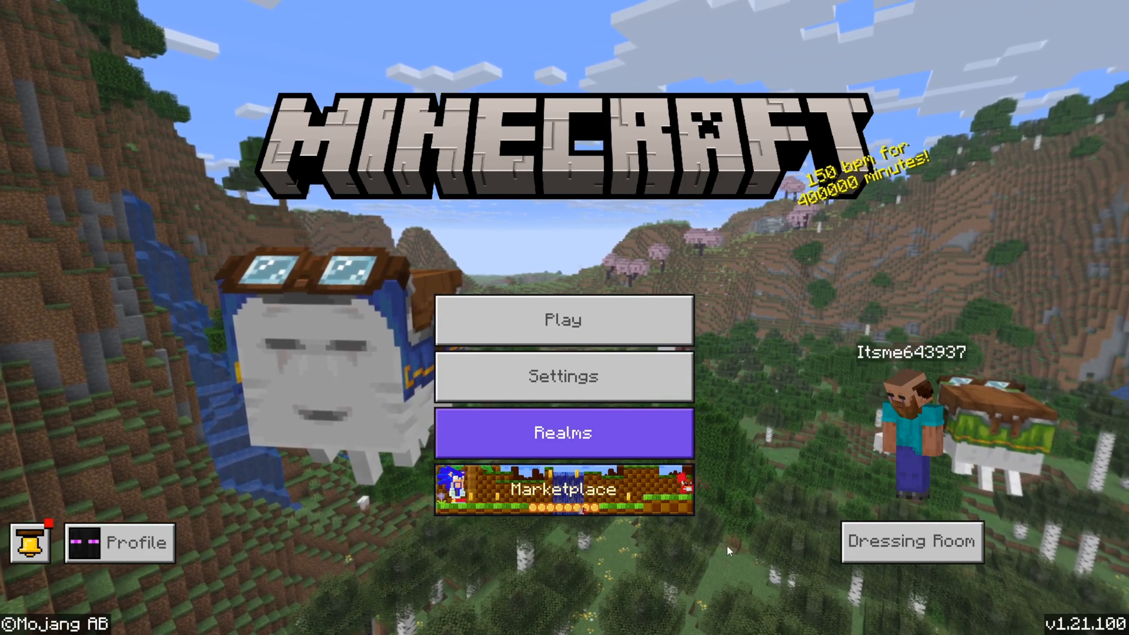
# Start playing from the Minecraft title screen and load into a world.
pyautogui.click(562, 320)
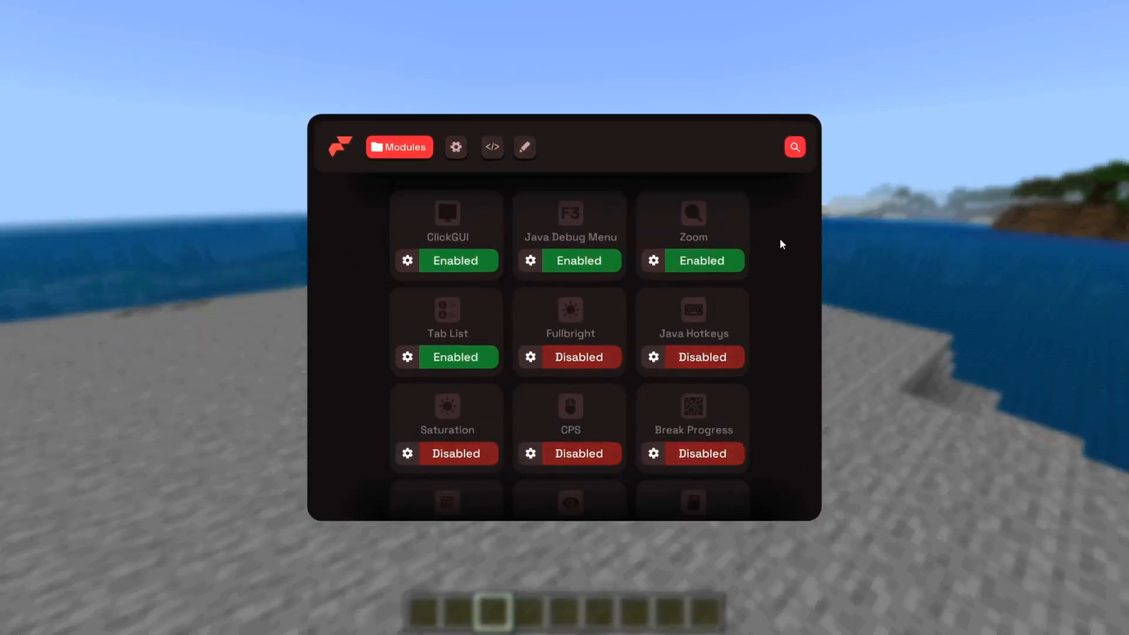
pyautogui.moveTo(782, 253)
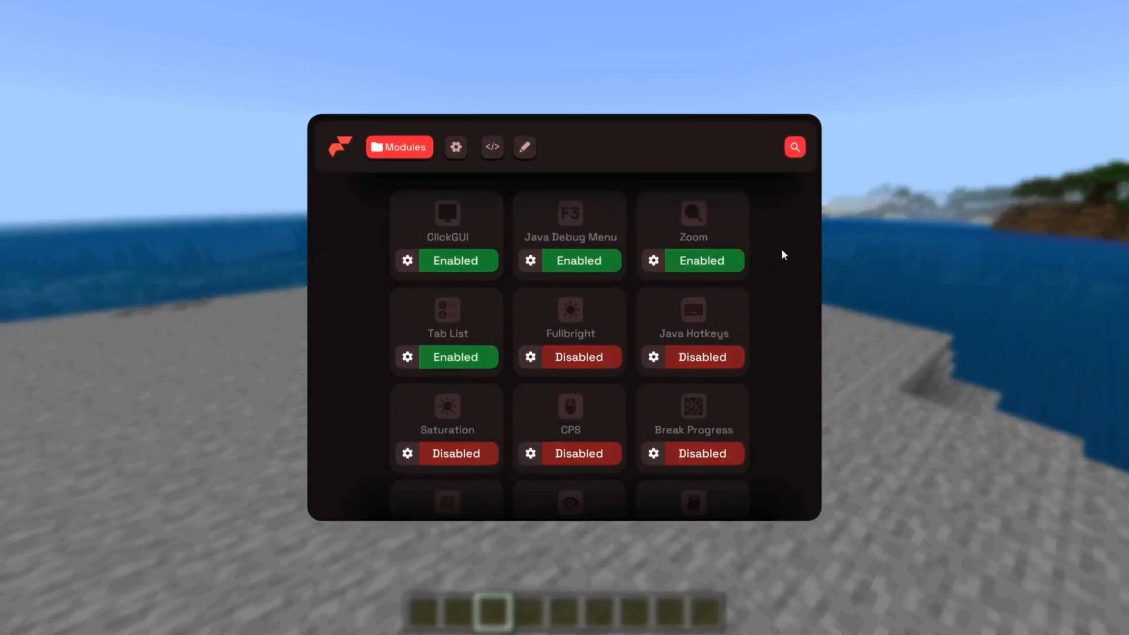
# Scroll through the full Flarial Client module list.
pyautogui.scroll(-3)
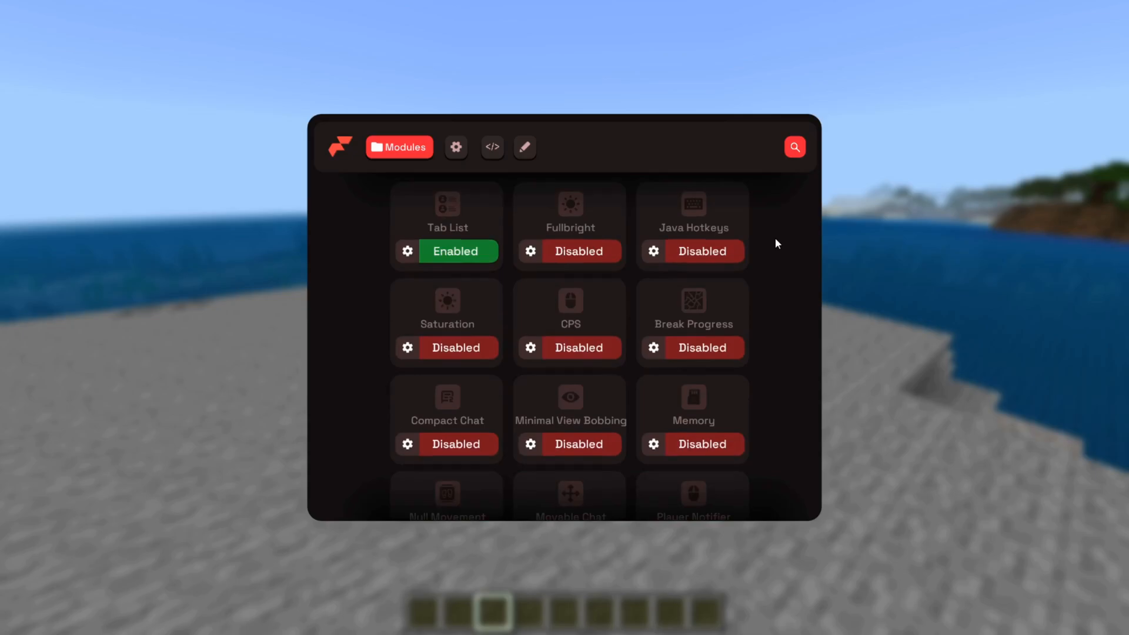
pyautogui.scroll(-3)
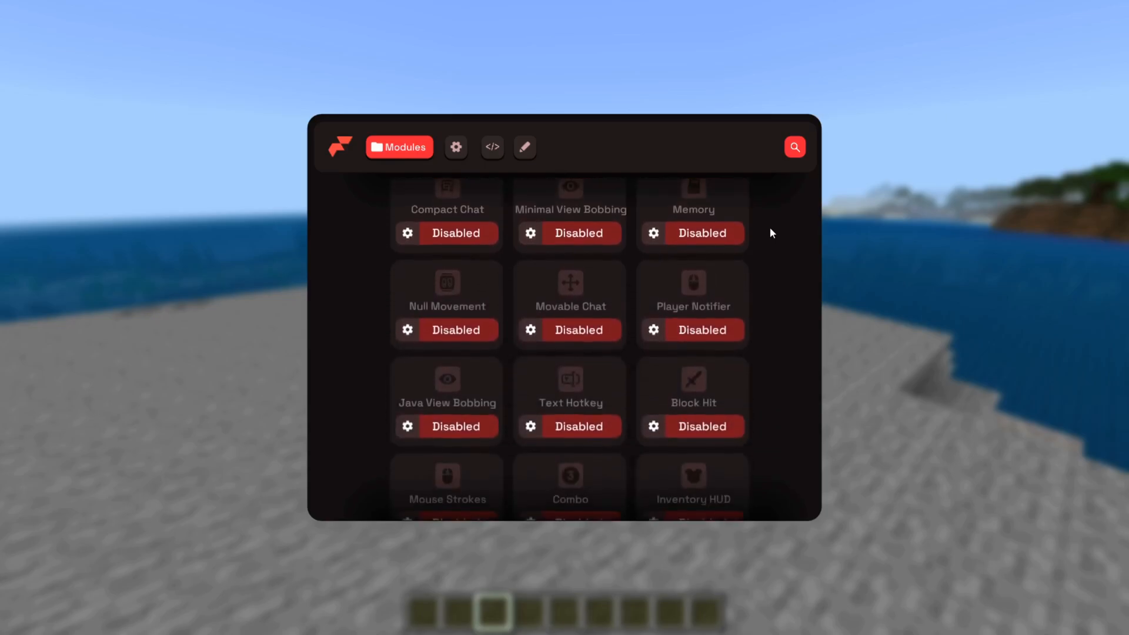
pyautogui.moveTo(774, 263)
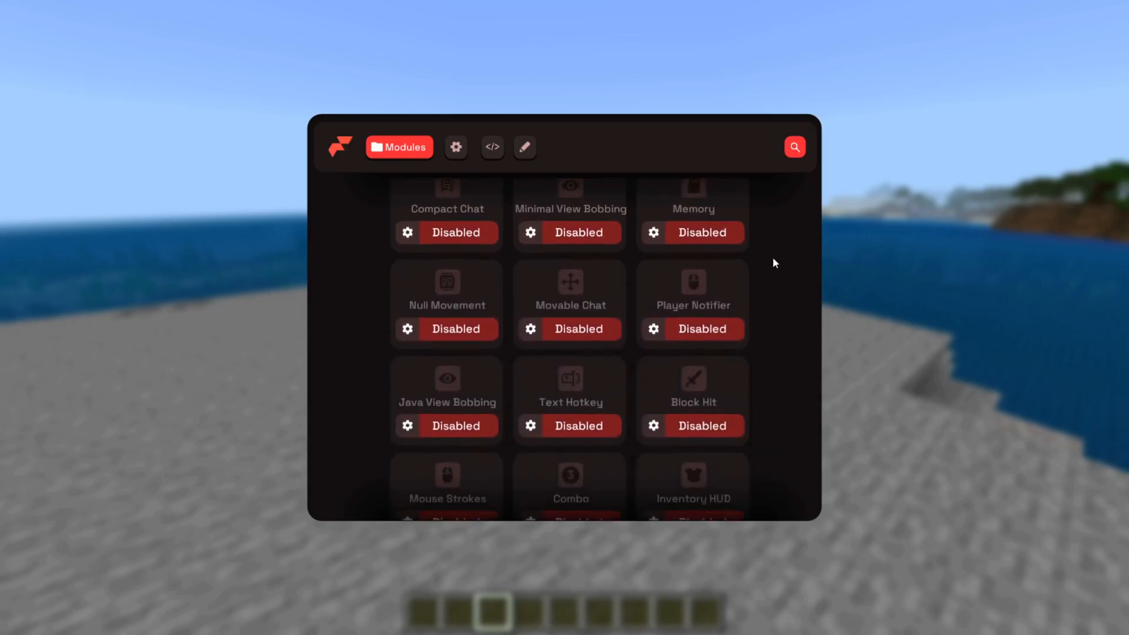
pyautogui.scroll(-3)
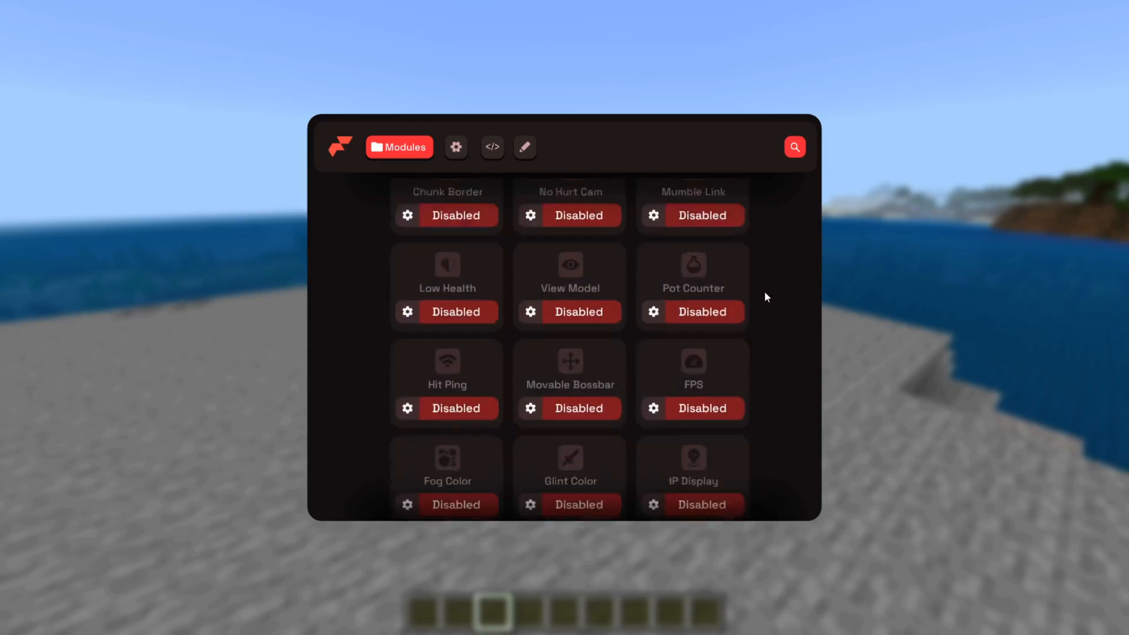
pyautogui.scroll(-3)
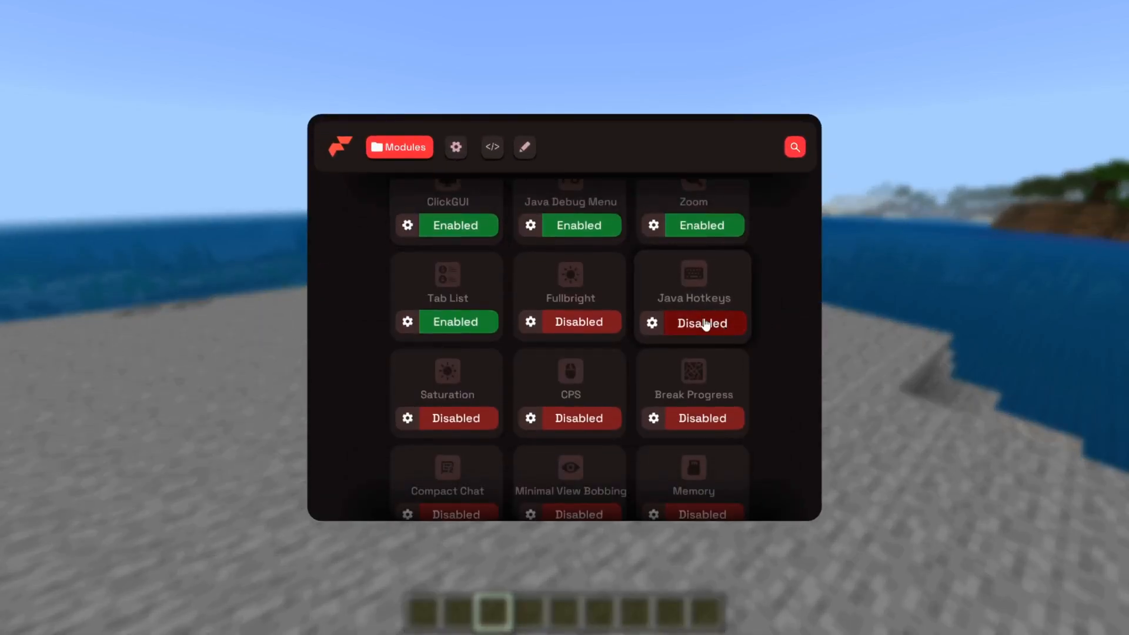
# Toggle Java Hotkeys on and back off, then mark it as a favourite.
pyautogui.click(700, 323)
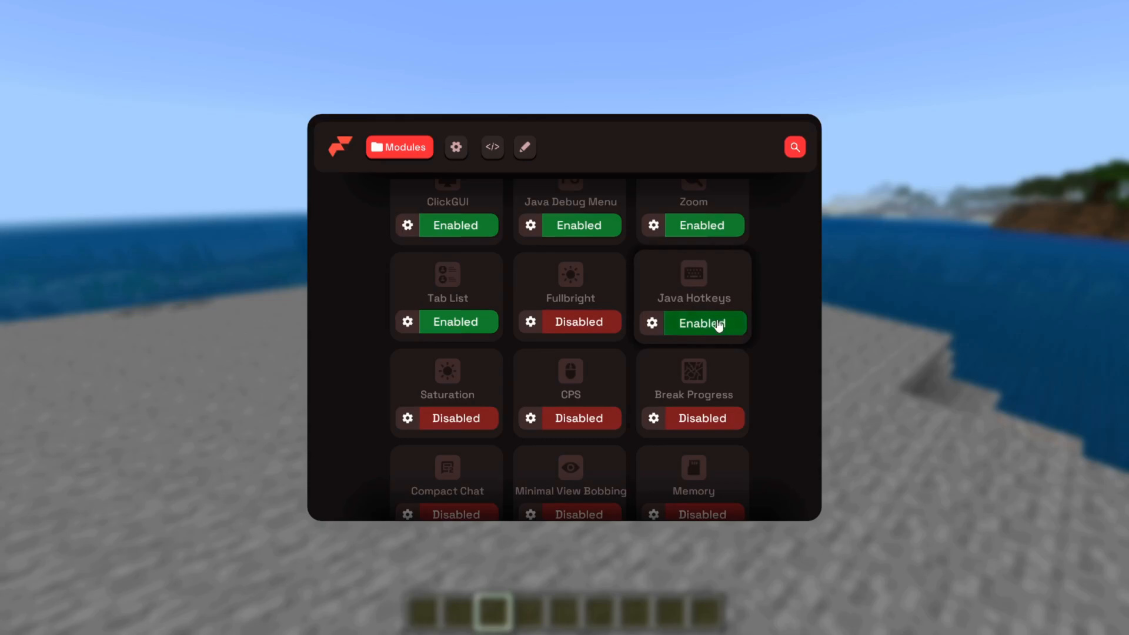
pyautogui.click(702, 322)
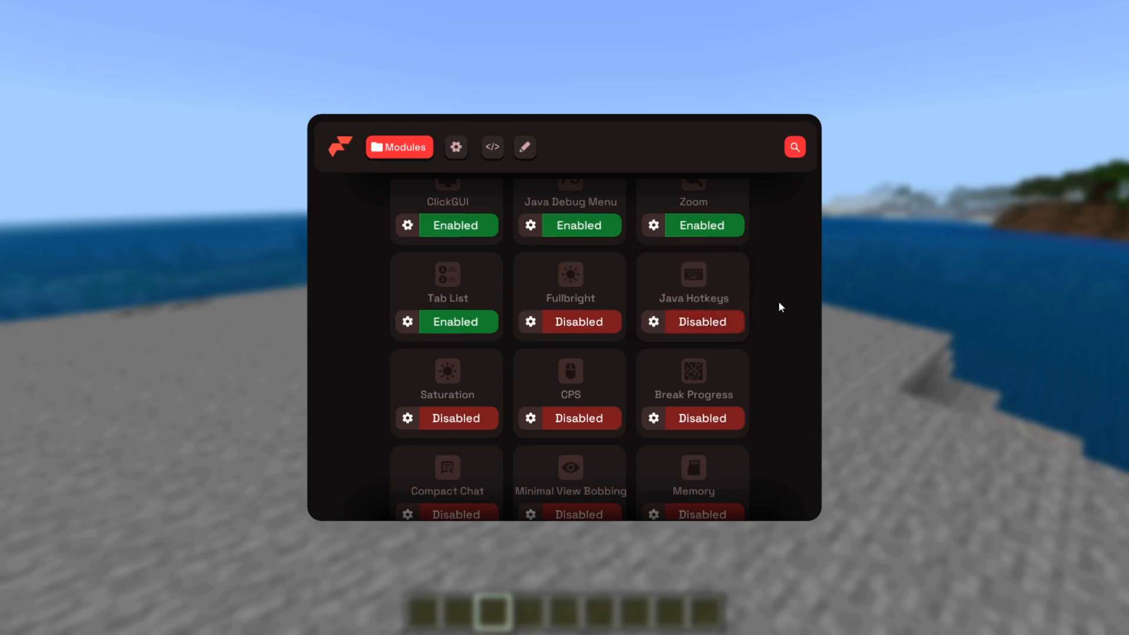
pyautogui.moveTo(693, 273)
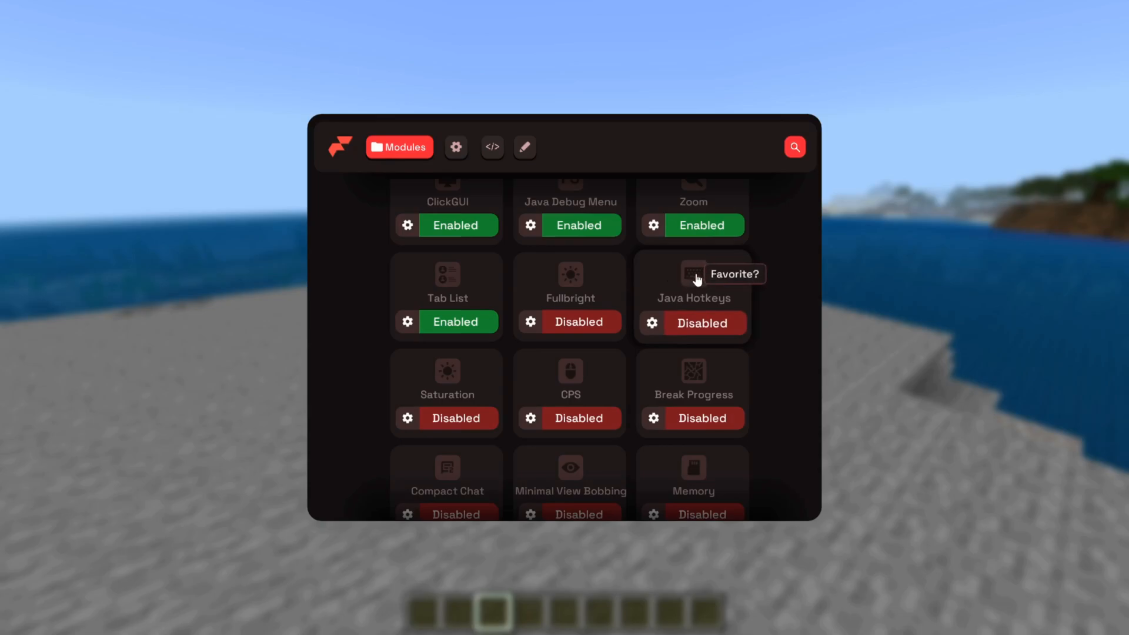
pyautogui.click(693, 275)
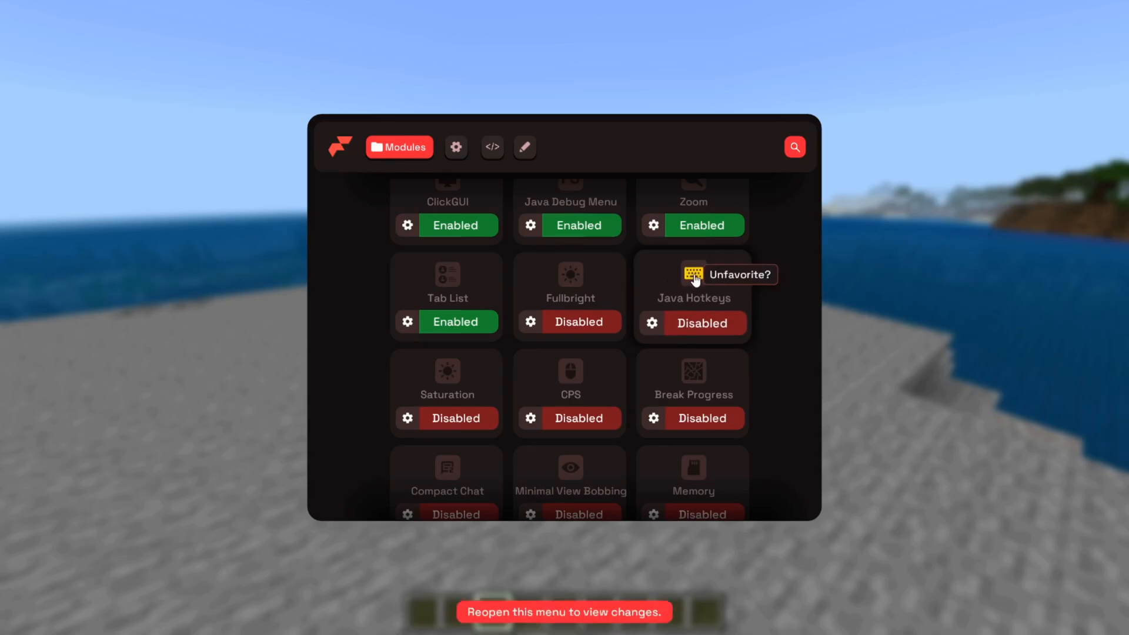
pyautogui.moveTo(776, 292)
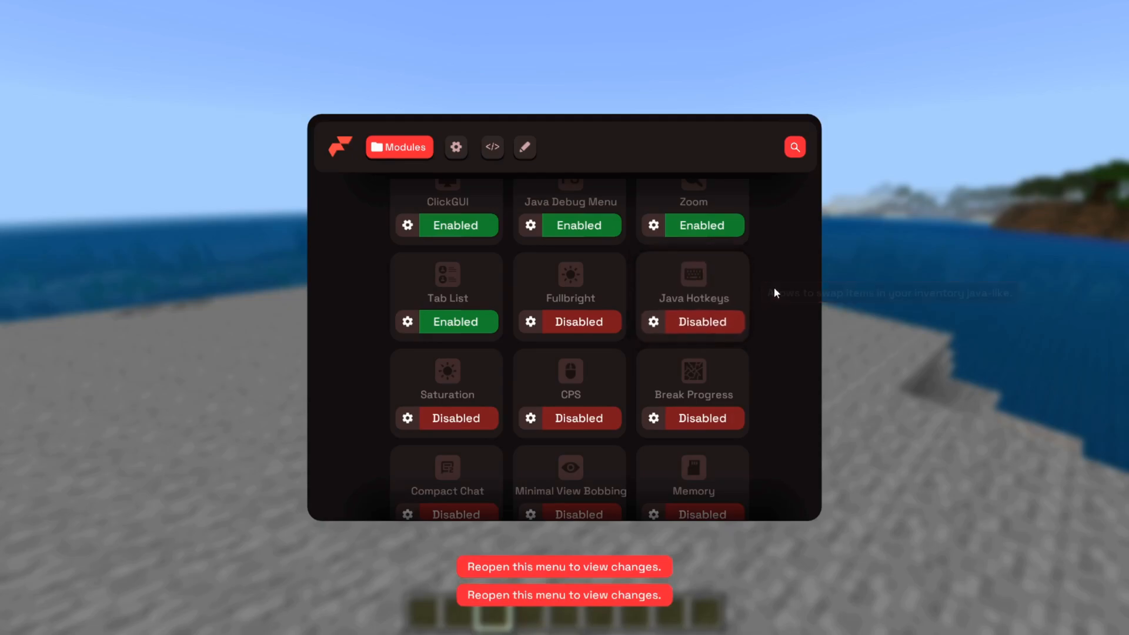
pyautogui.moveTo(731, 276)
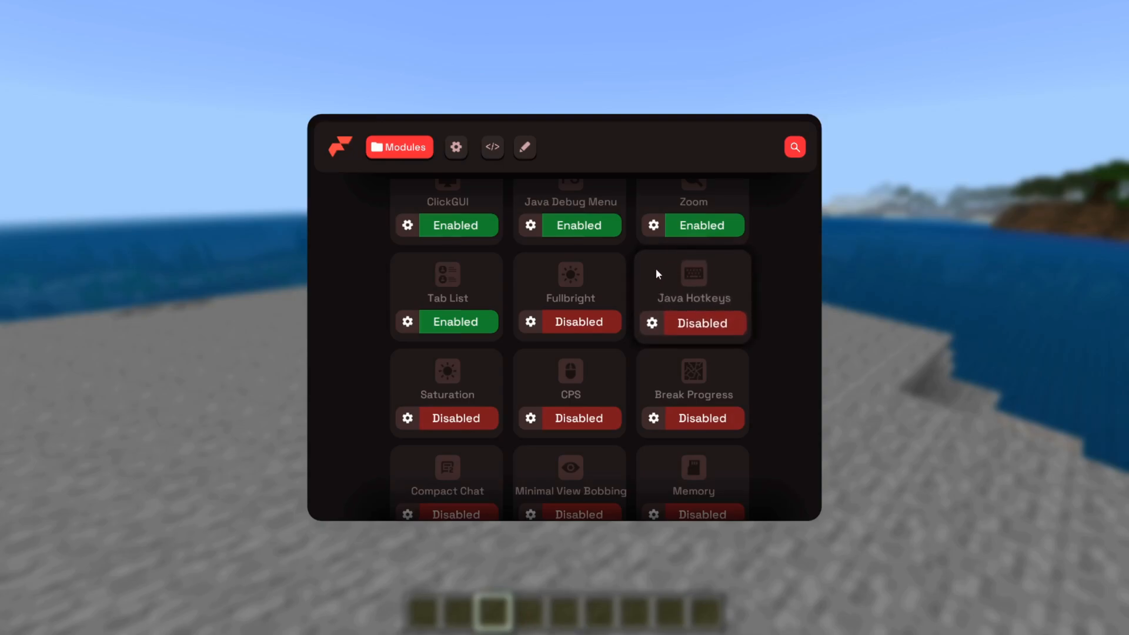
pyautogui.moveTo(661, 272)
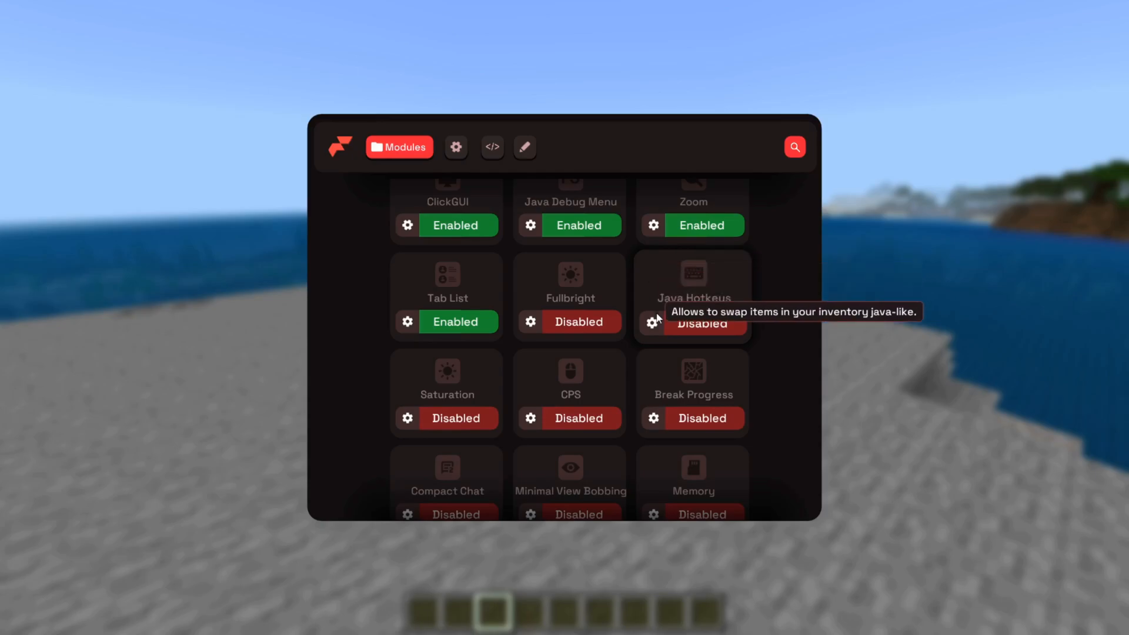
pyautogui.click(456, 148)
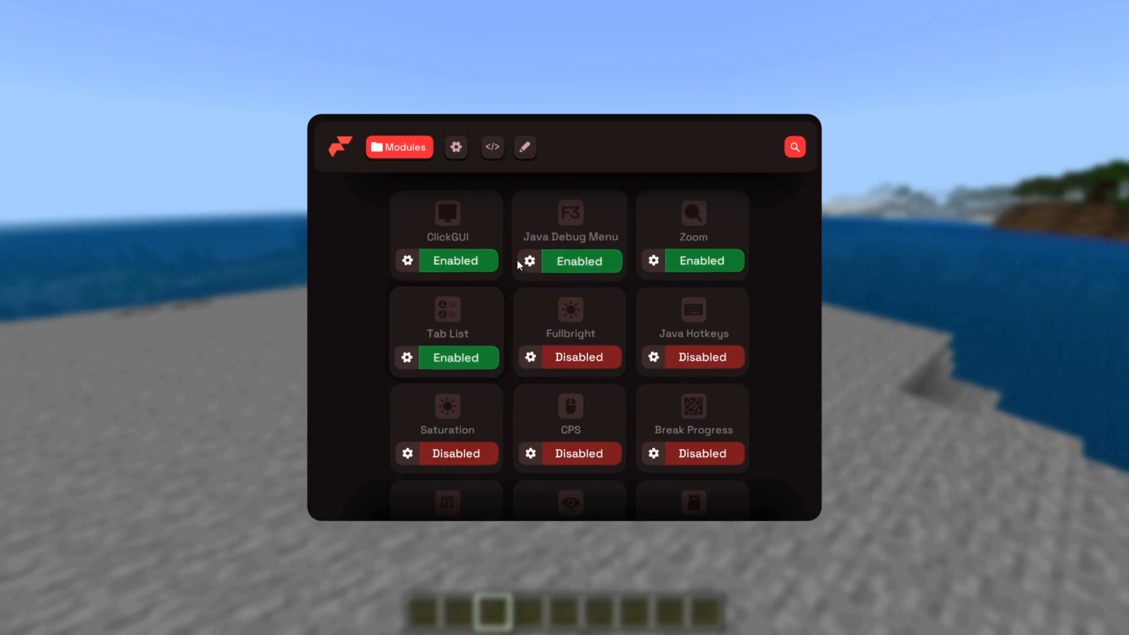
# Browse the Main settings options, view the empty Scripts page, and return to modules.
pyautogui.click(456, 147)
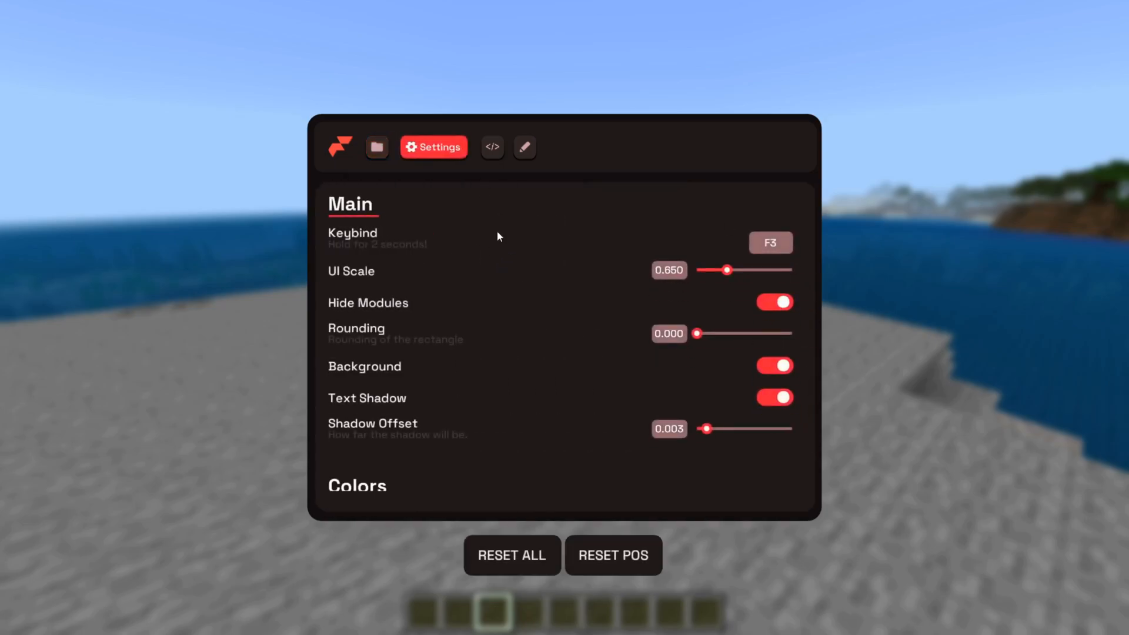
pyautogui.scroll(-3)
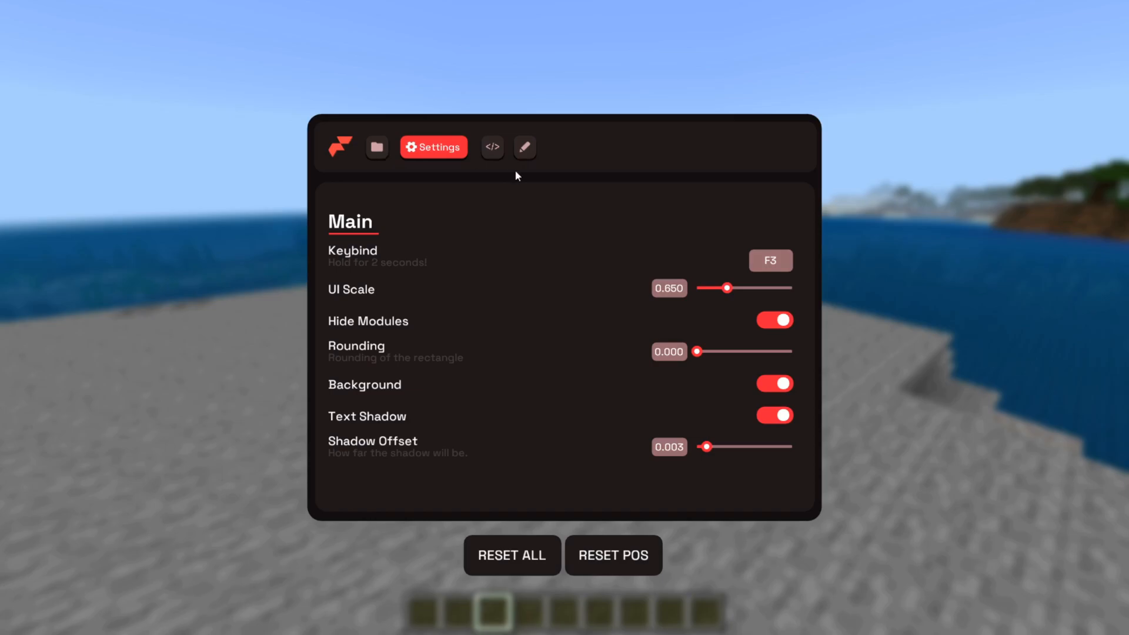
pyautogui.click(492, 147)
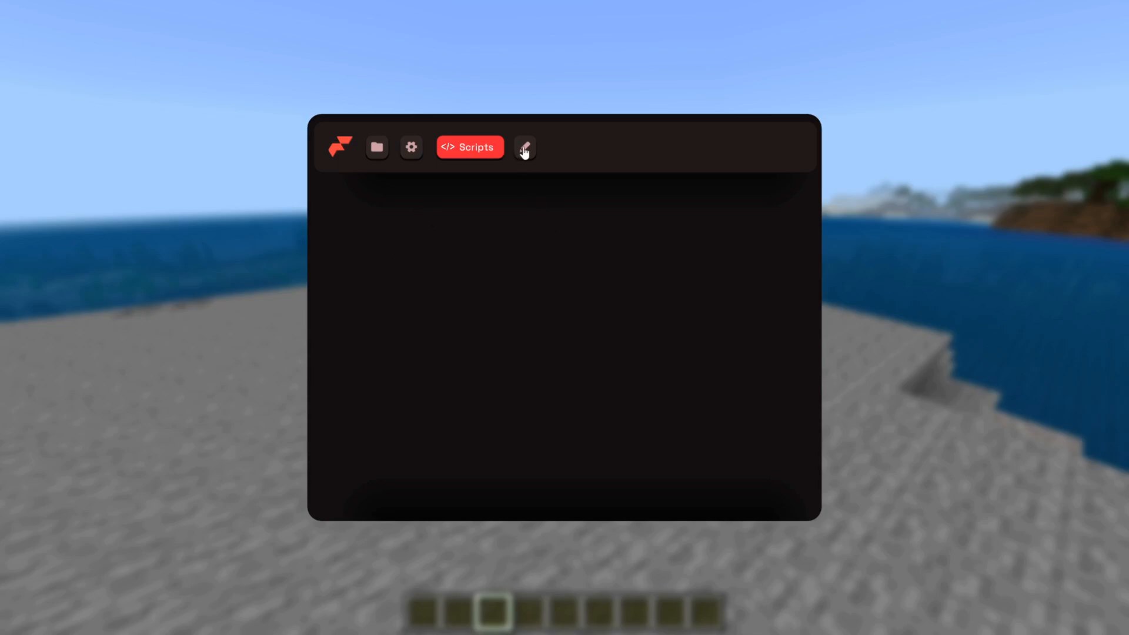
pyautogui.click(376, 147)
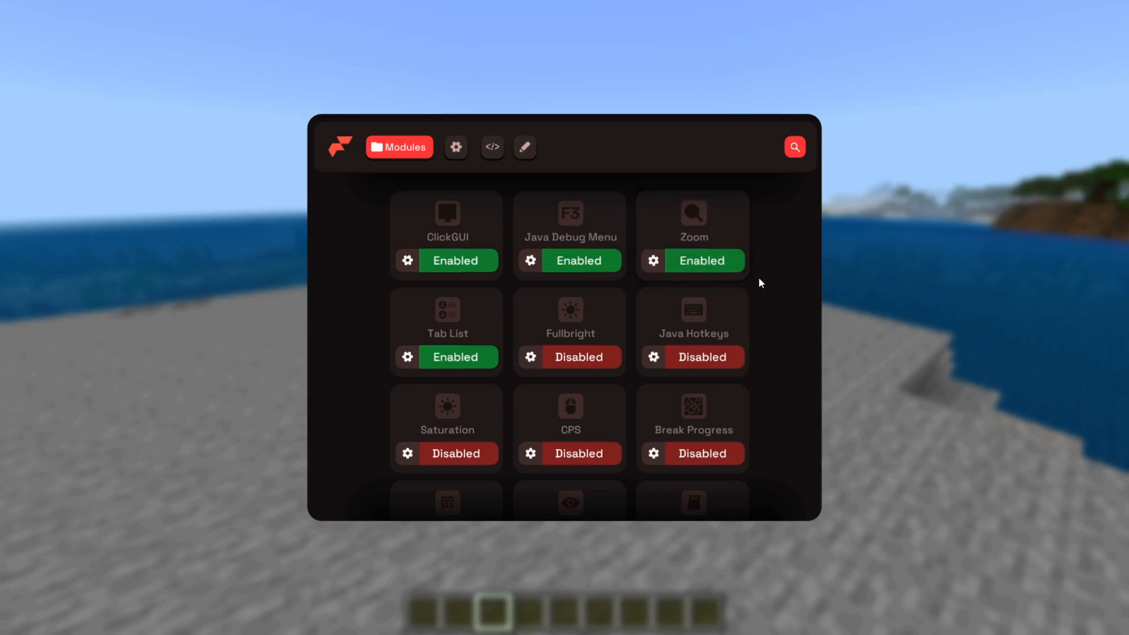
# Scroll down to the CPS module card and enable it.
pyautogui.scroll(-3)
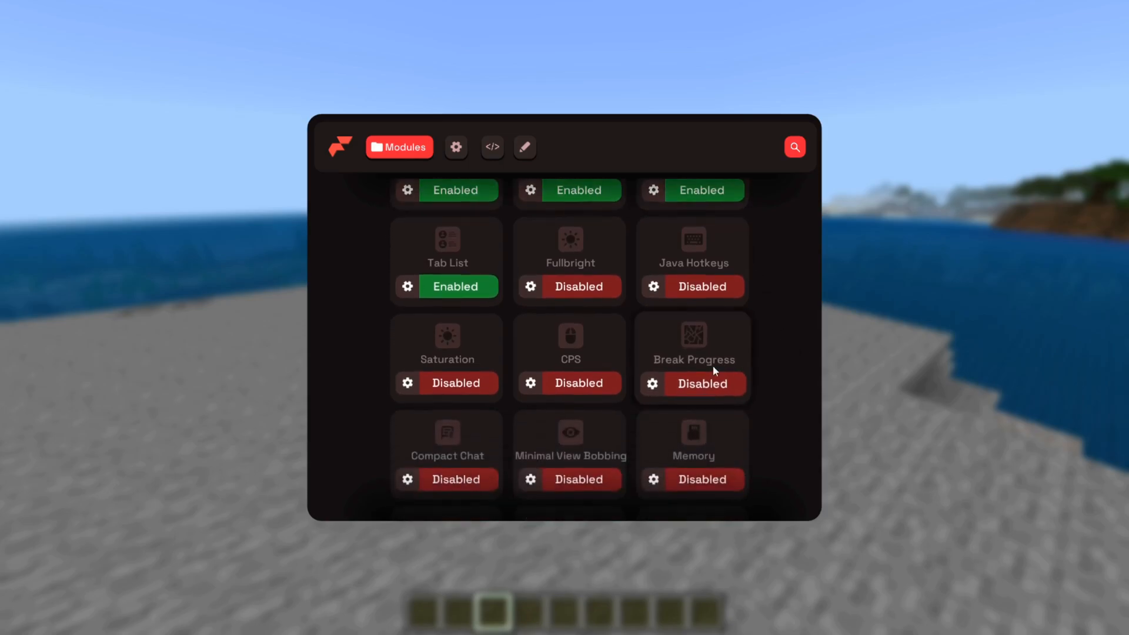
pyautogui.click(570, 382)
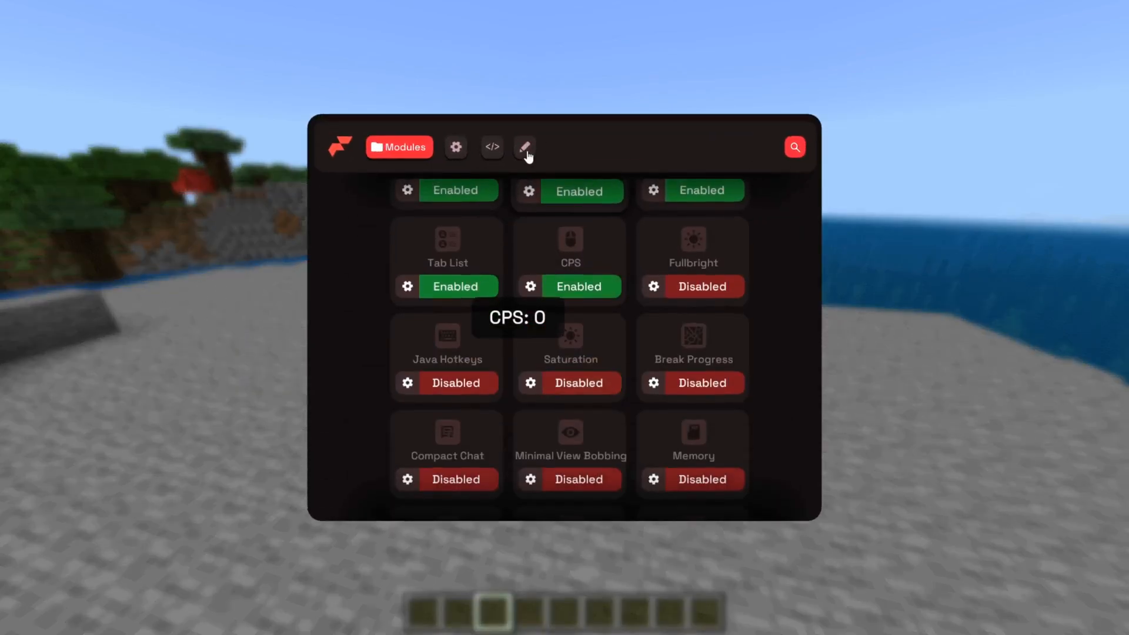
pyautogui.moveTo(525, 147)
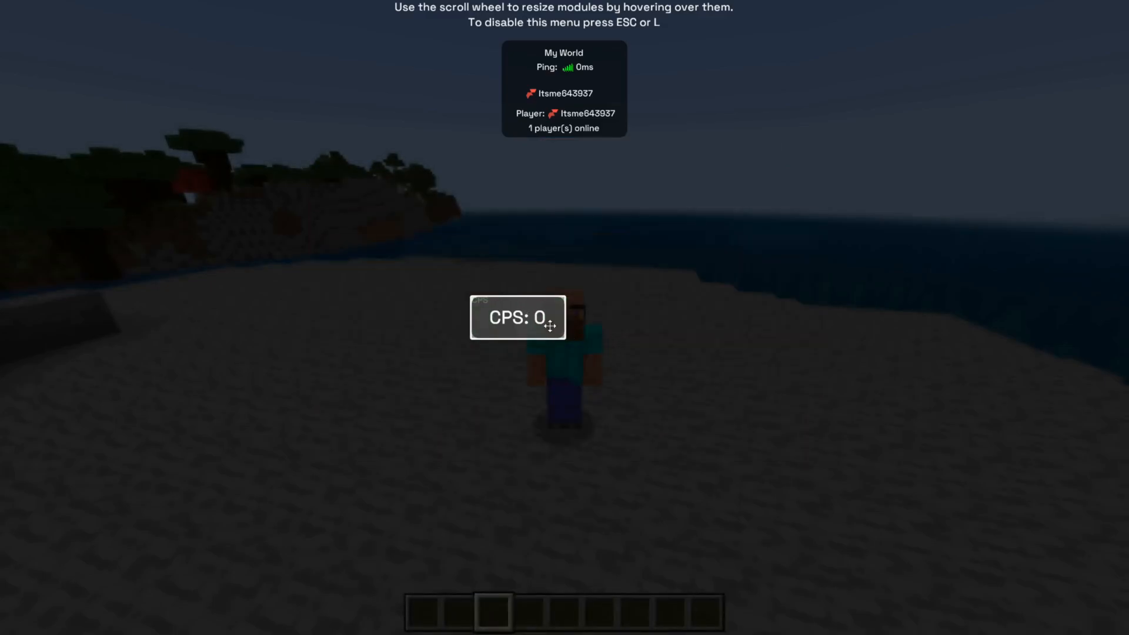
# Drag the CPS counter through the top corners and drop it at the bottom-left.
pyautogui.moveTo(517, 318); pyautogui.dragTo(893, 137)
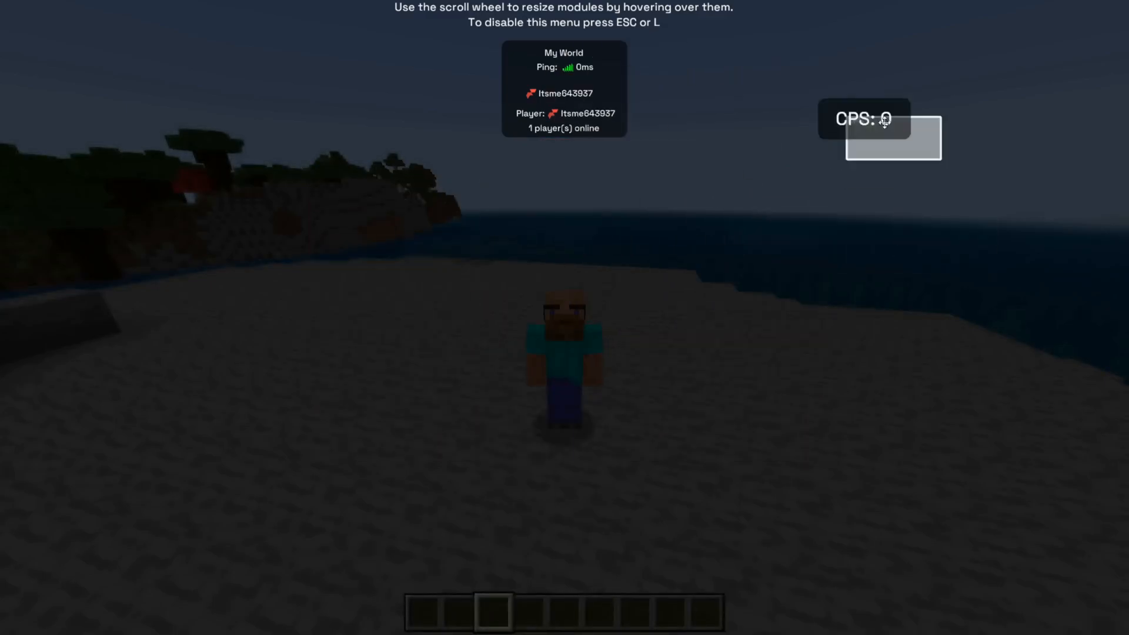
pyautogui.moveTo(864, 119); pyautogui.dragTo(43, 22)
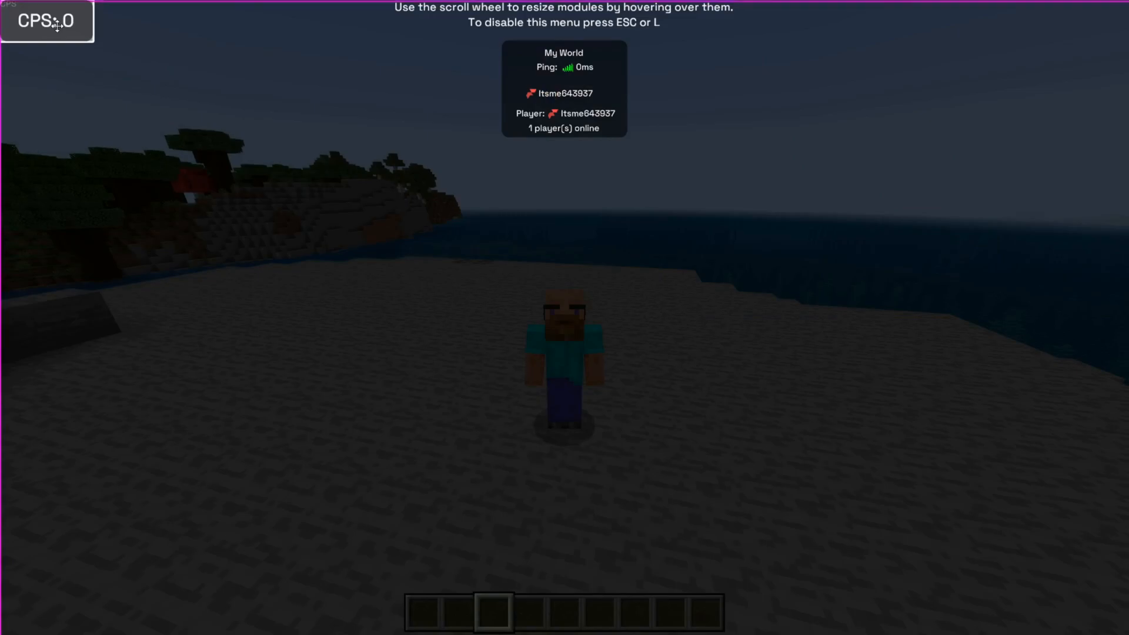
pyautogui.moveTo(46, 20); pyautogui.dragTo(46, 614)
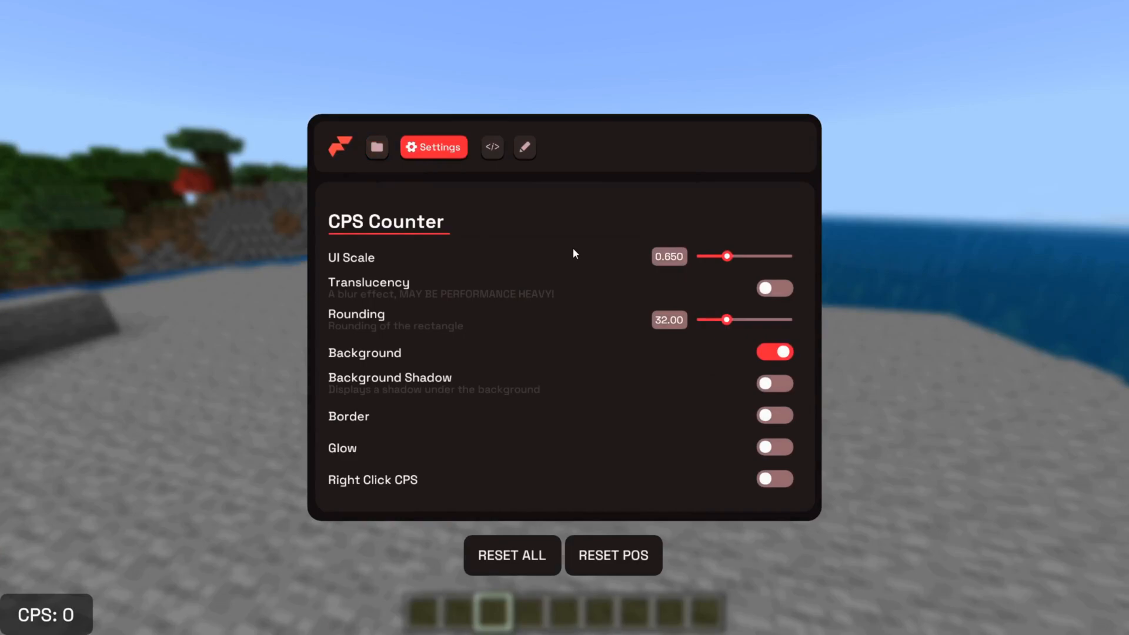
# Scroll through the CPS Counter settings page.
pyautogui.scroll(-3)
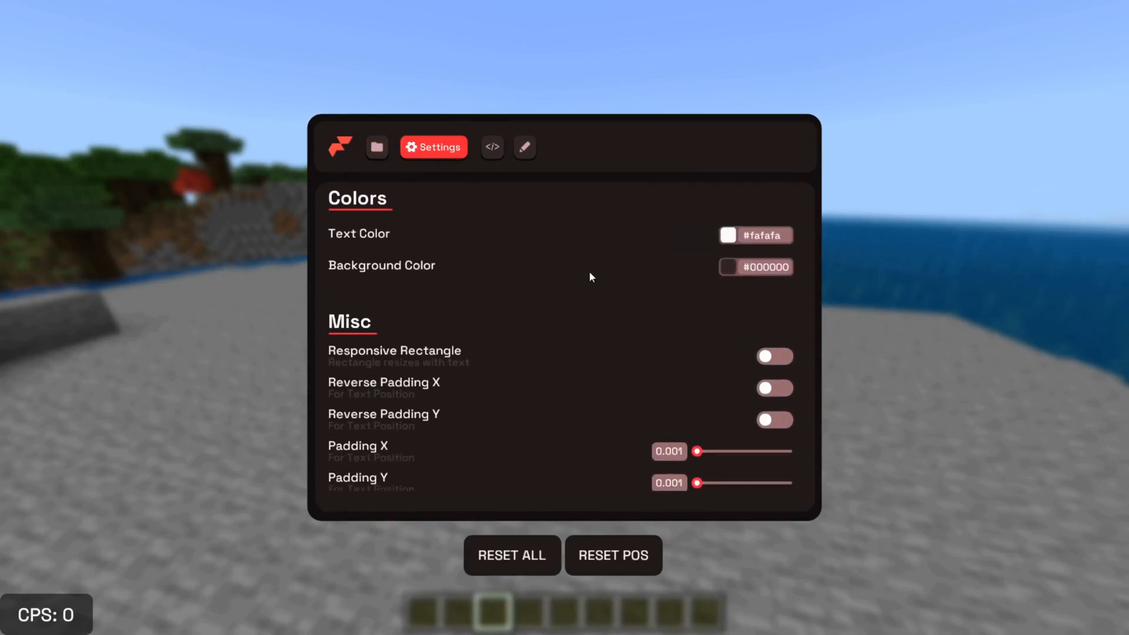
pyautogui.scroll(-3)
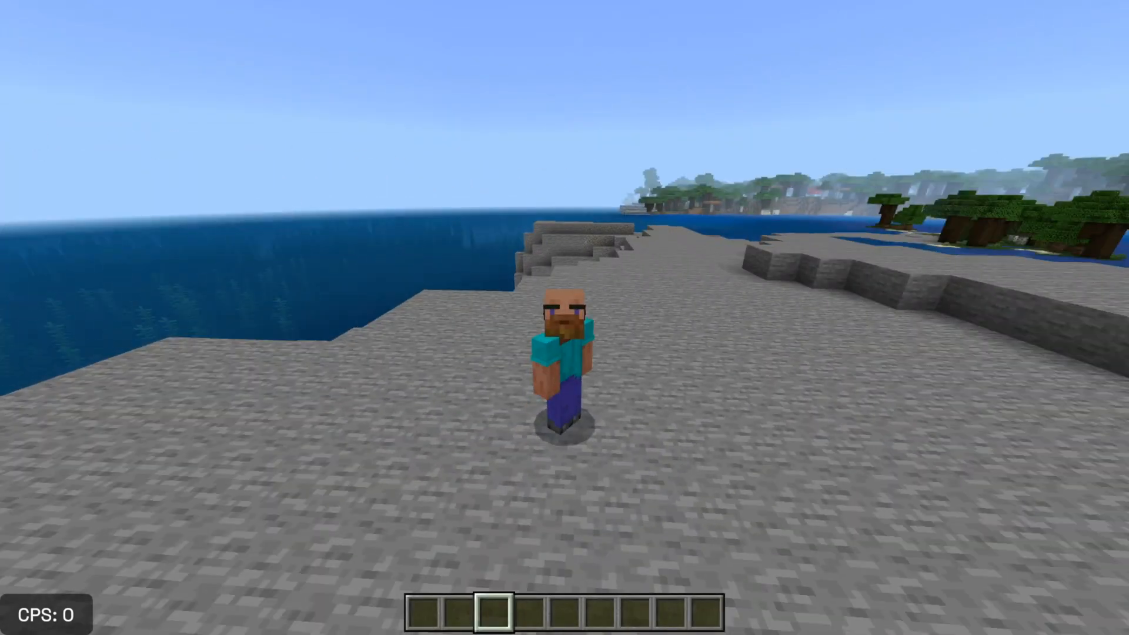
pyautogui.press('F3')
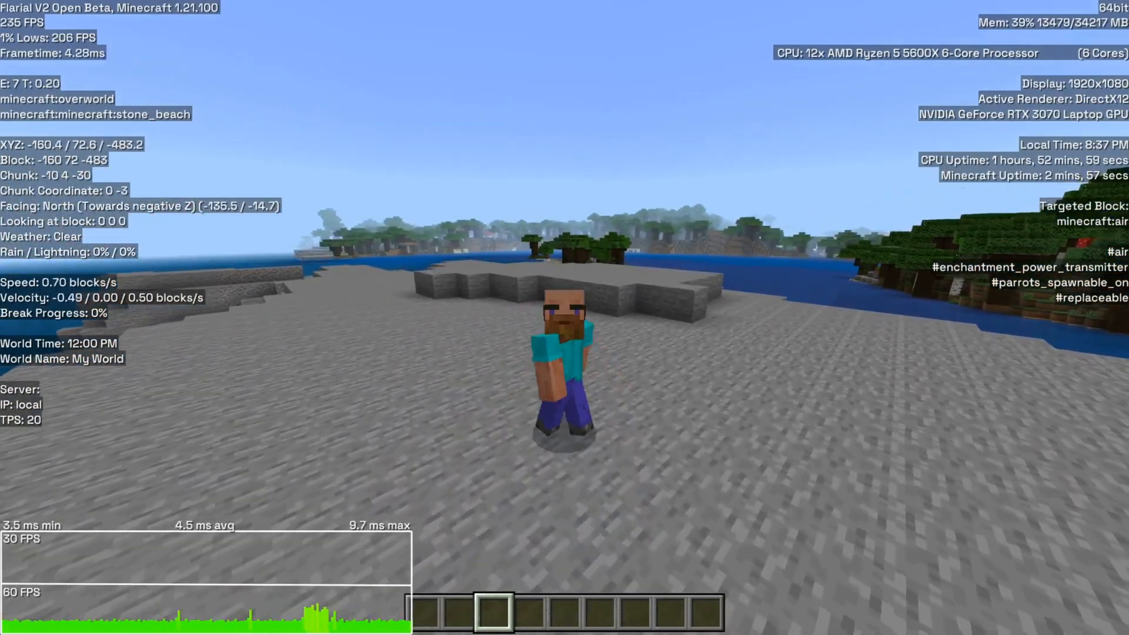
pyautogui.press('F3')
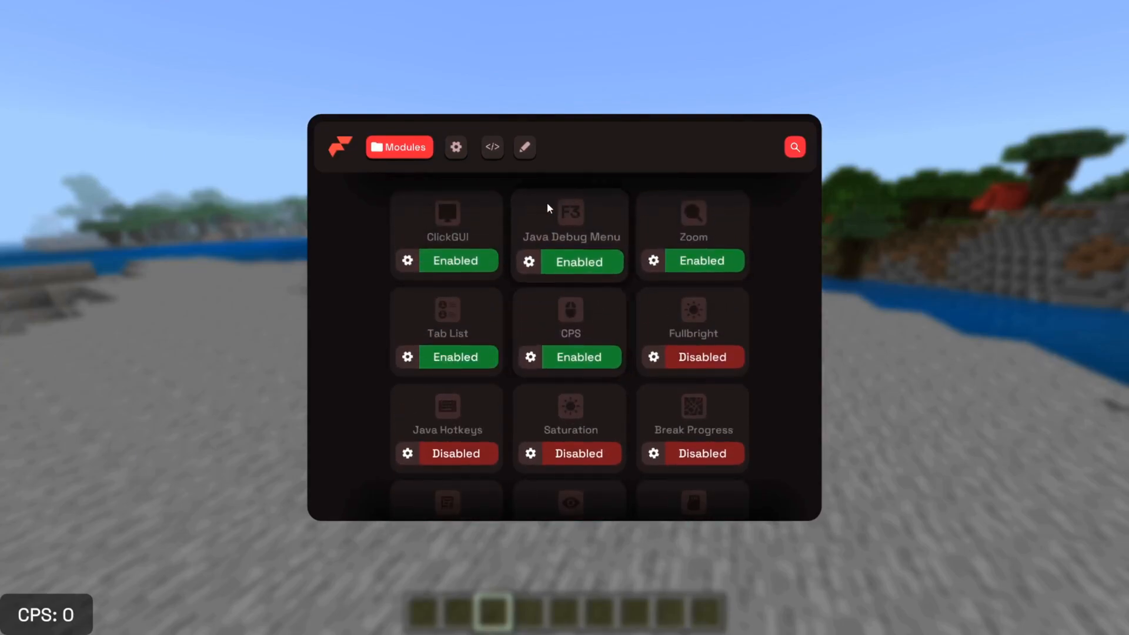
pyautogui.moveTo(602, 248)
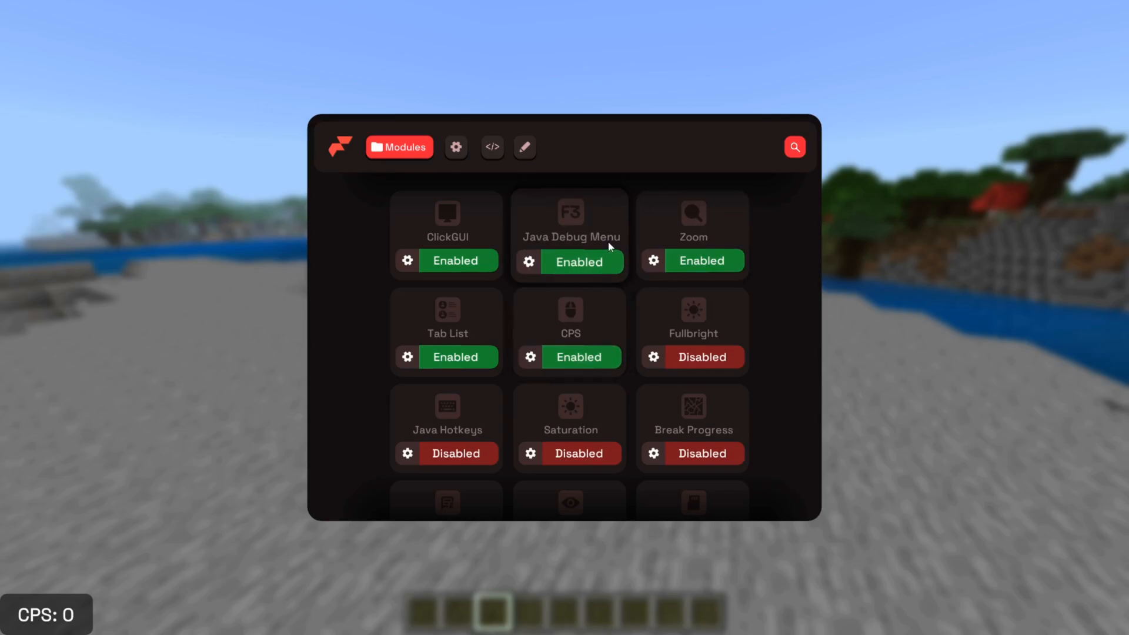
pyautogui.moveTo(609, 247)
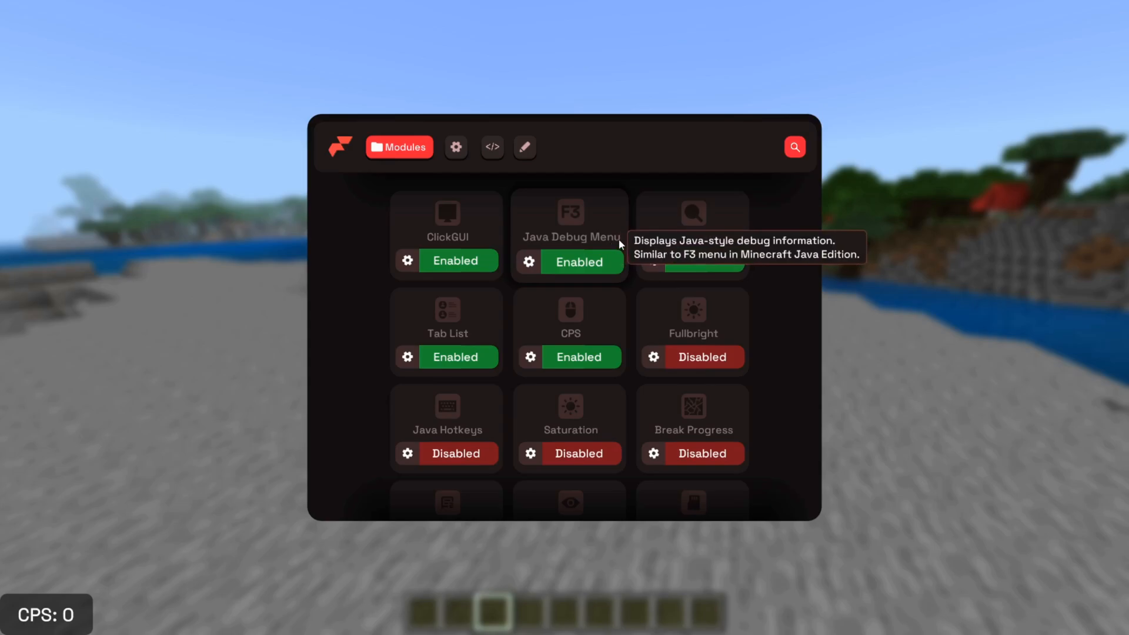
pyautogui.moveTo(603, 179)
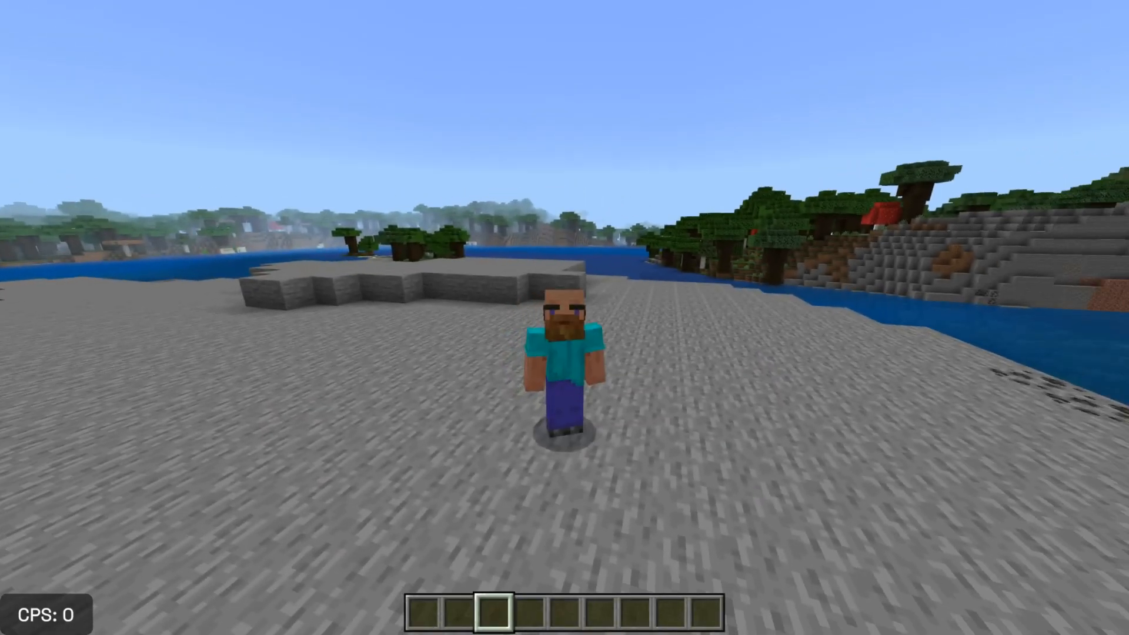
pyautogui.press('F3')
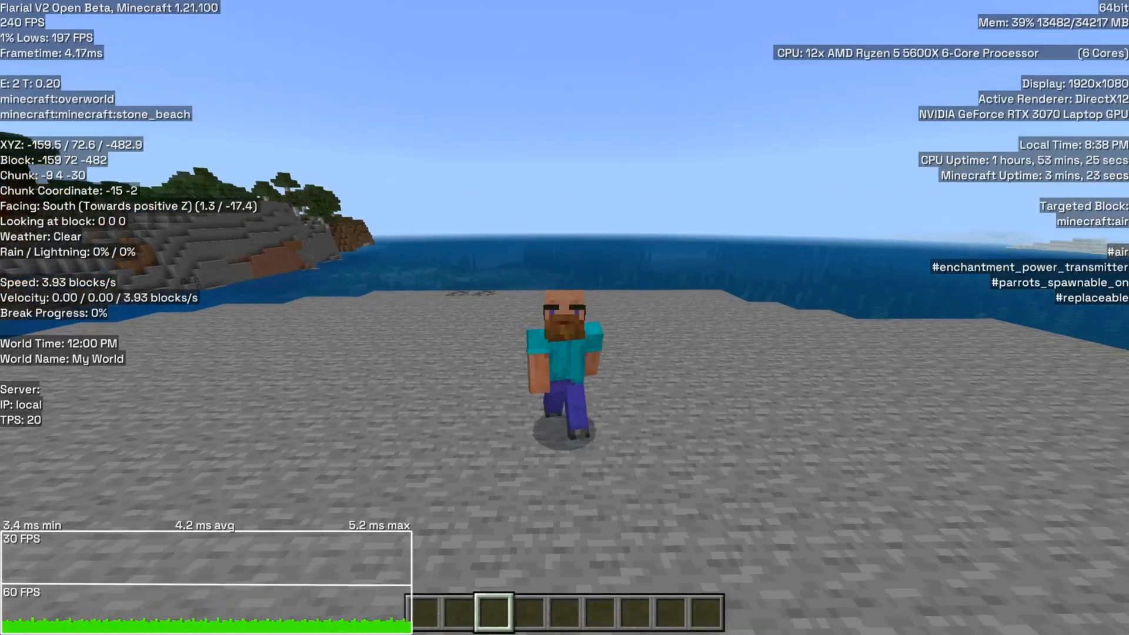
pyautogui.press('w')
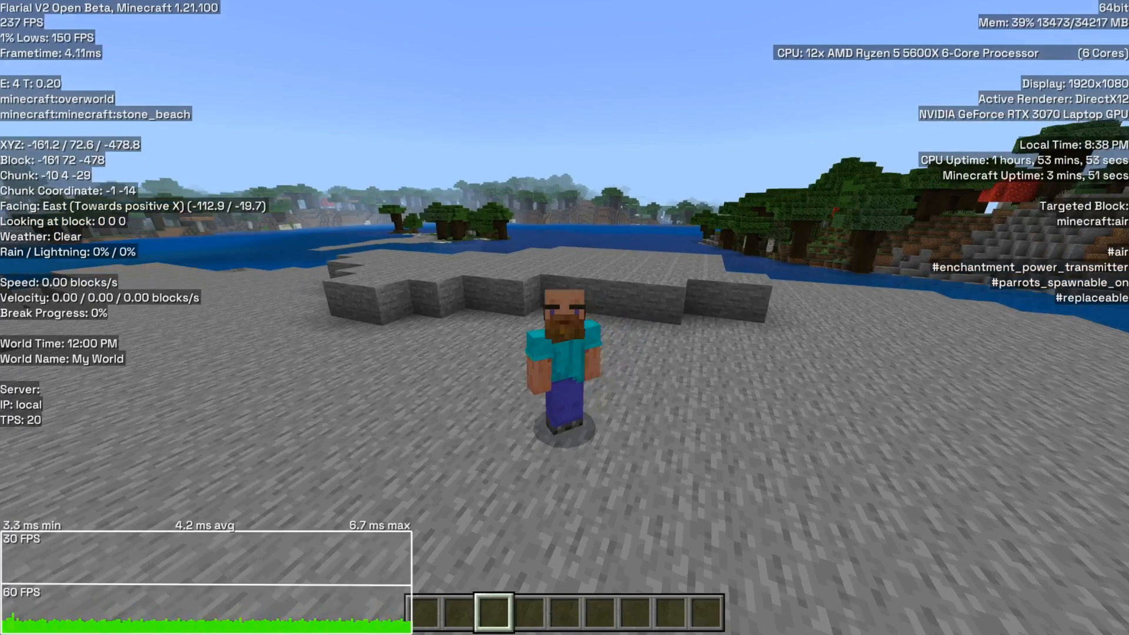
pyautogui.press('e')
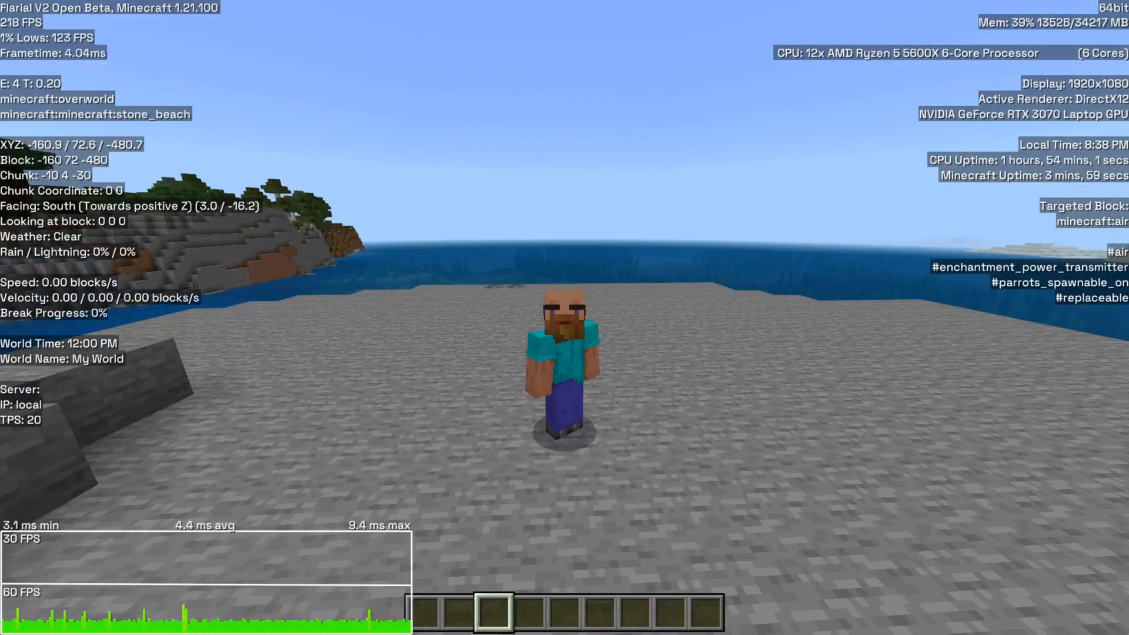
pyautogui.press('w')
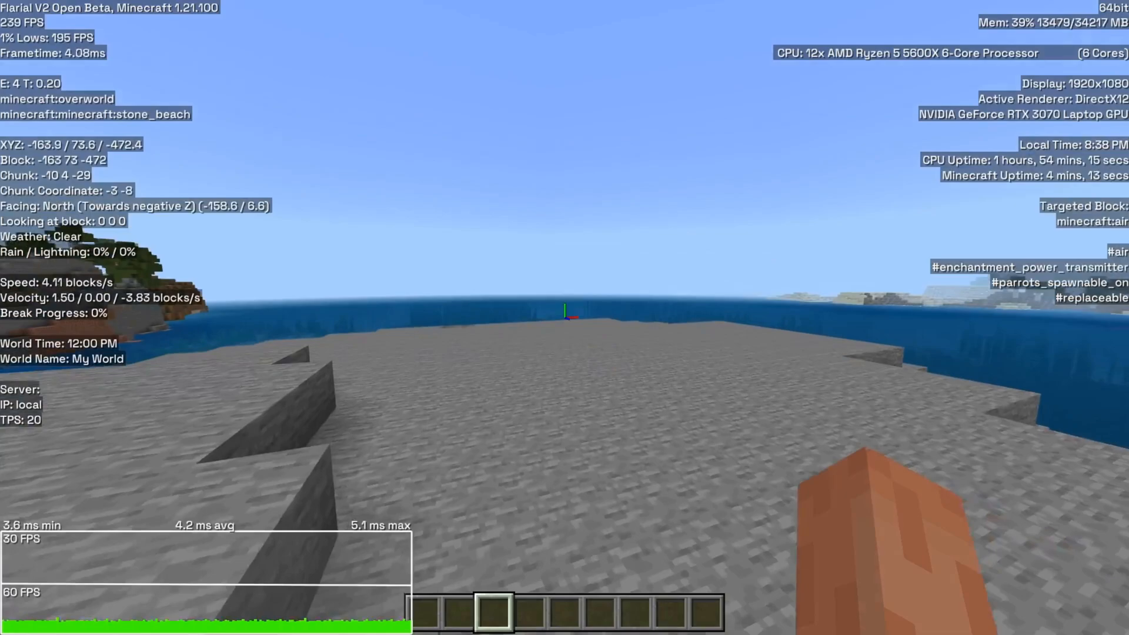
pyautogui.press('F3')
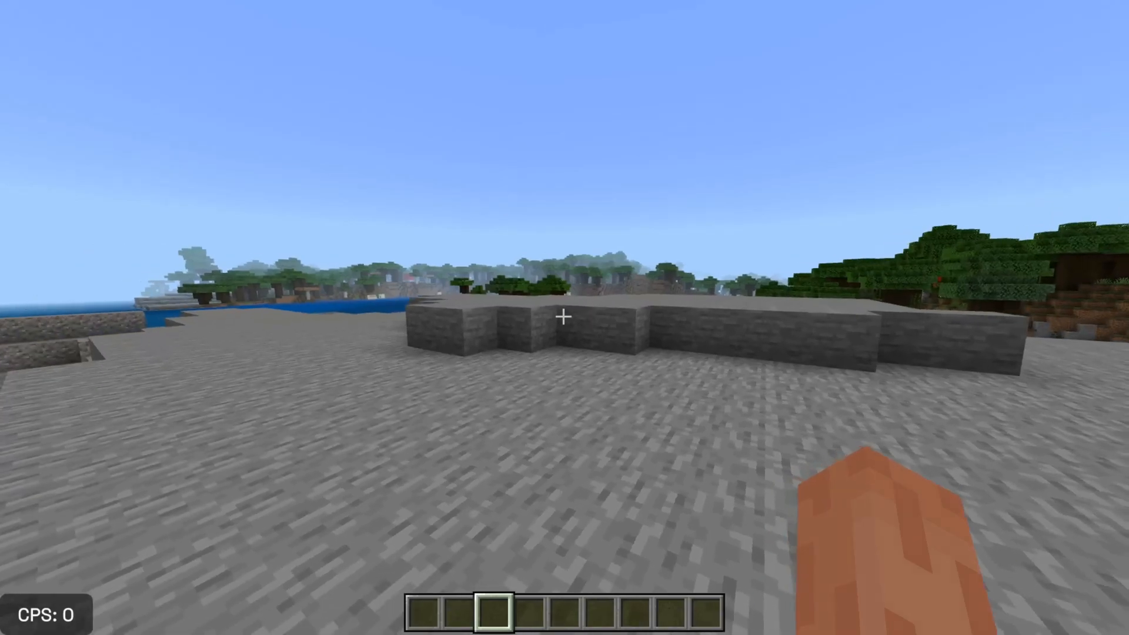
pyautogui.press('t')
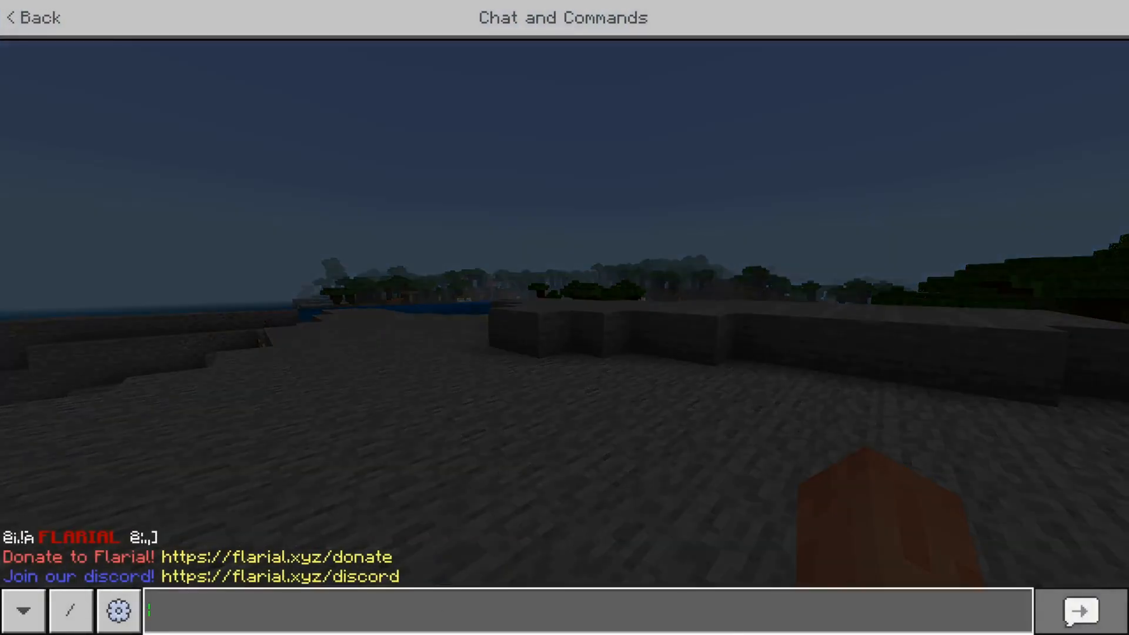
# Enter .help in chat to list commands like prefix, lua, eject, config, then start '.bind'.
pyautogui.write('hel')
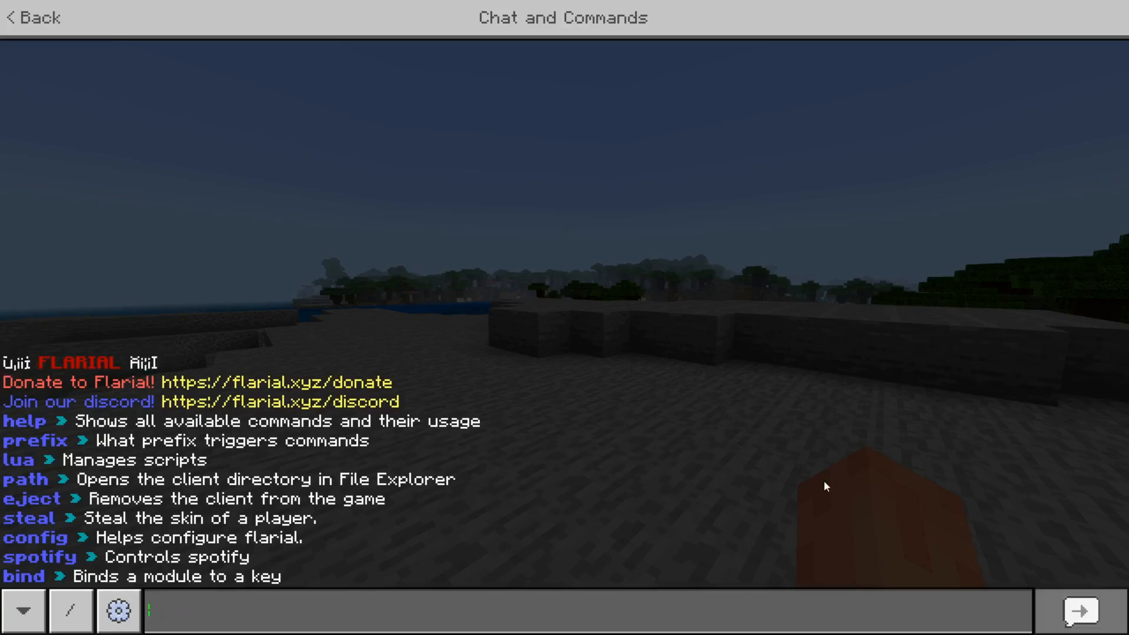
pyautogui.write('.bind')
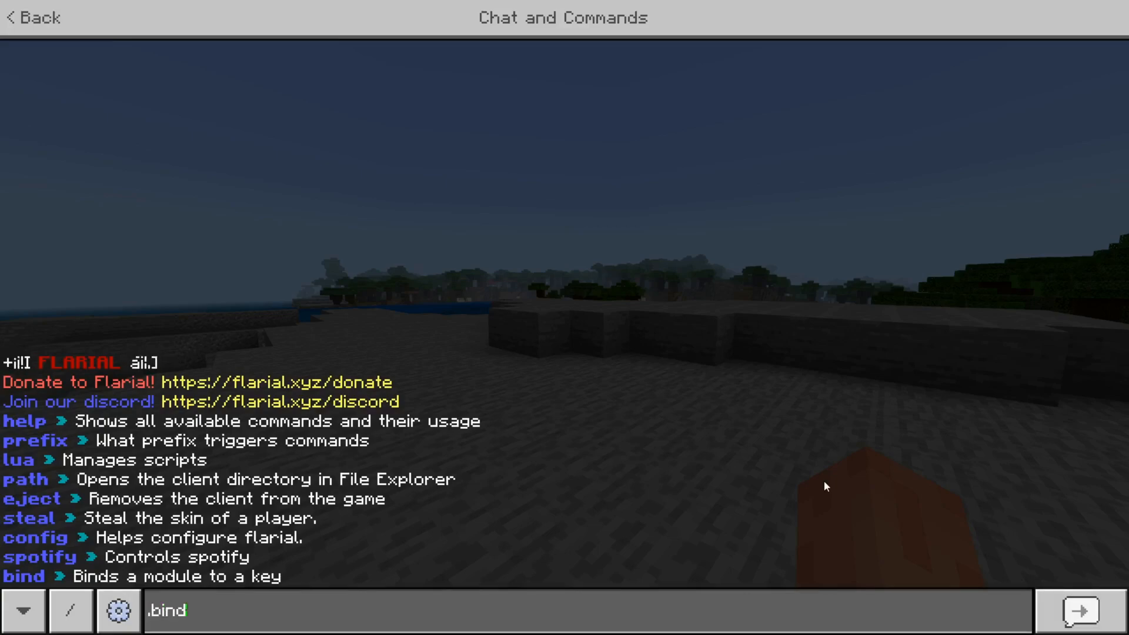